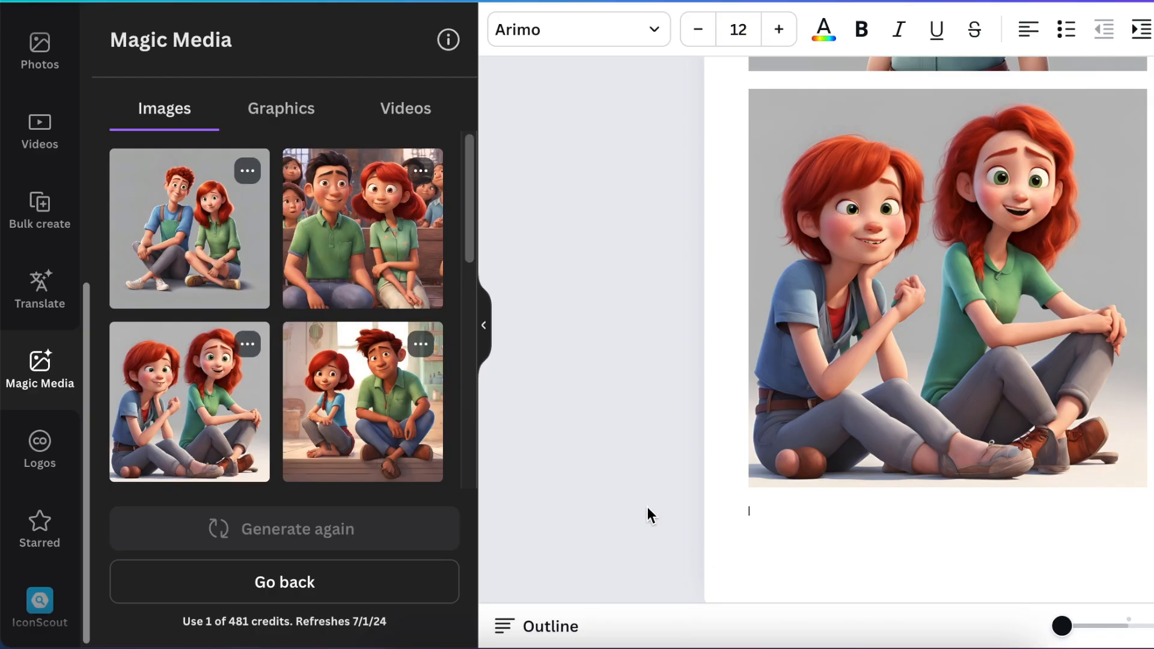
pyautogui.moveTo(140, 209)
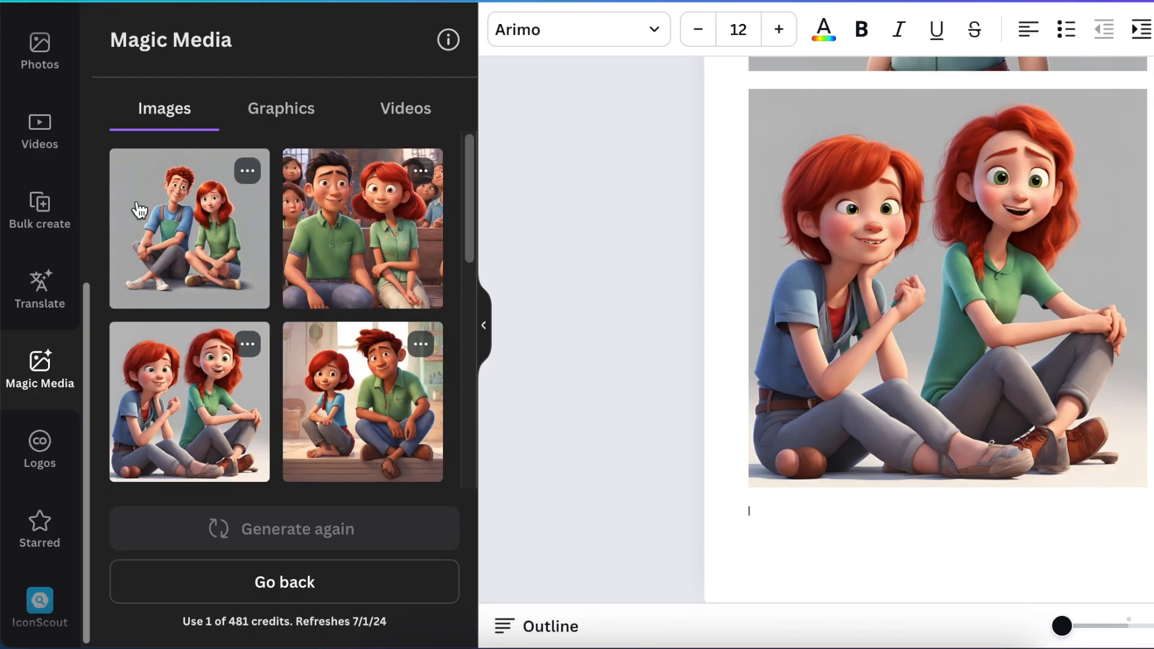
# Step: Copy ChatGPT's first prompt: the red-haired girl standing with arms crossed, looking determined
pyautogui.click(189, 401)
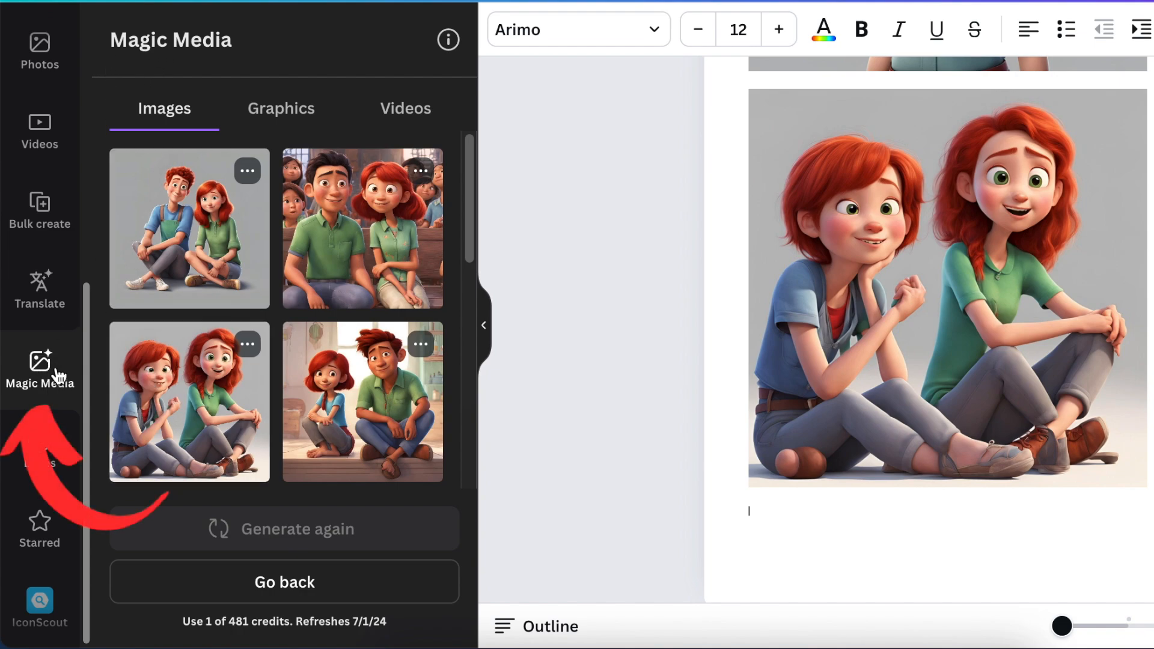
pyautogui.moveTo(185, 142)
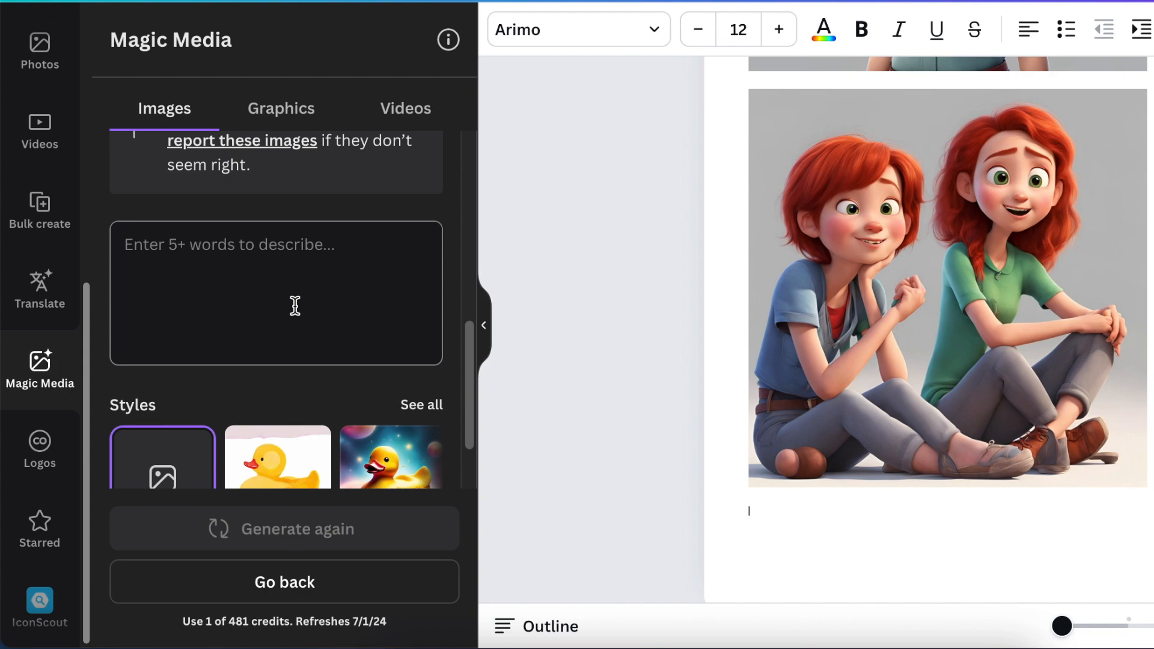
pyautogui.moveTo(415, 234)
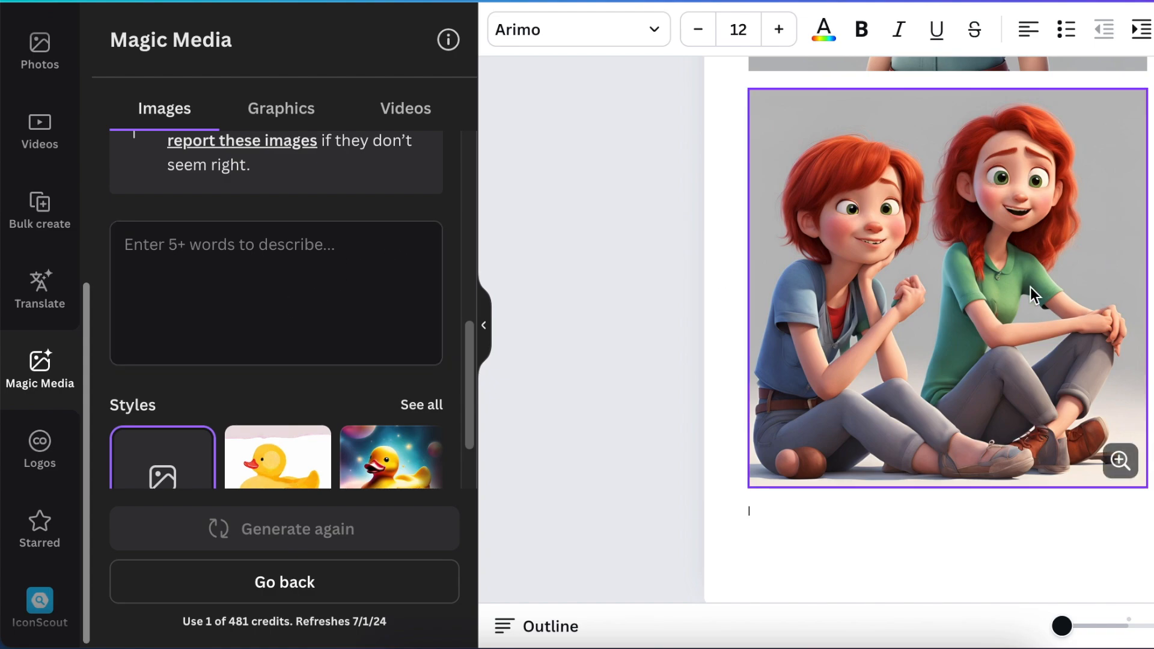
pyautogui.moveTo(1037, 329)
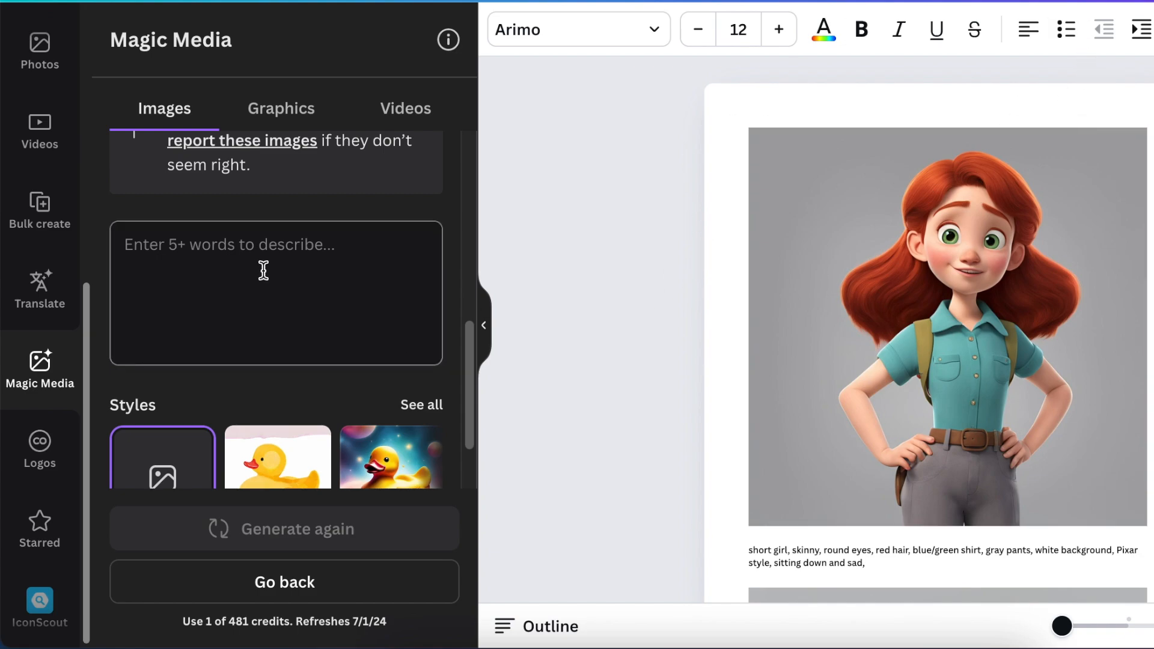
pyautogui.scroll(-3)
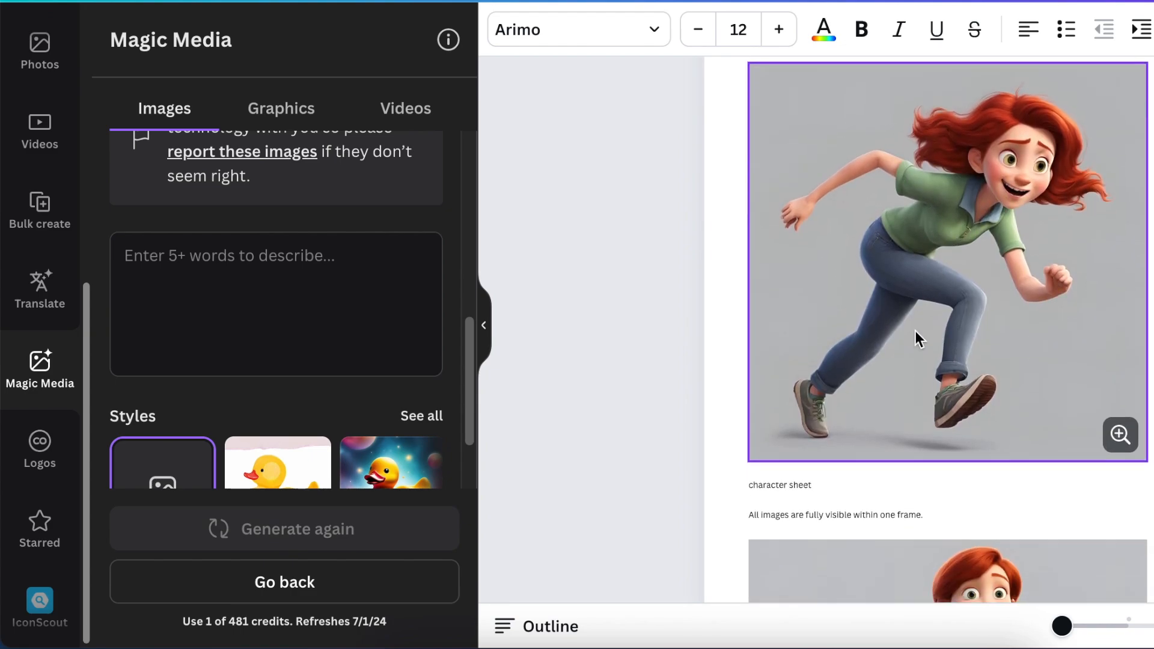
pyautogui.scroll(-3)
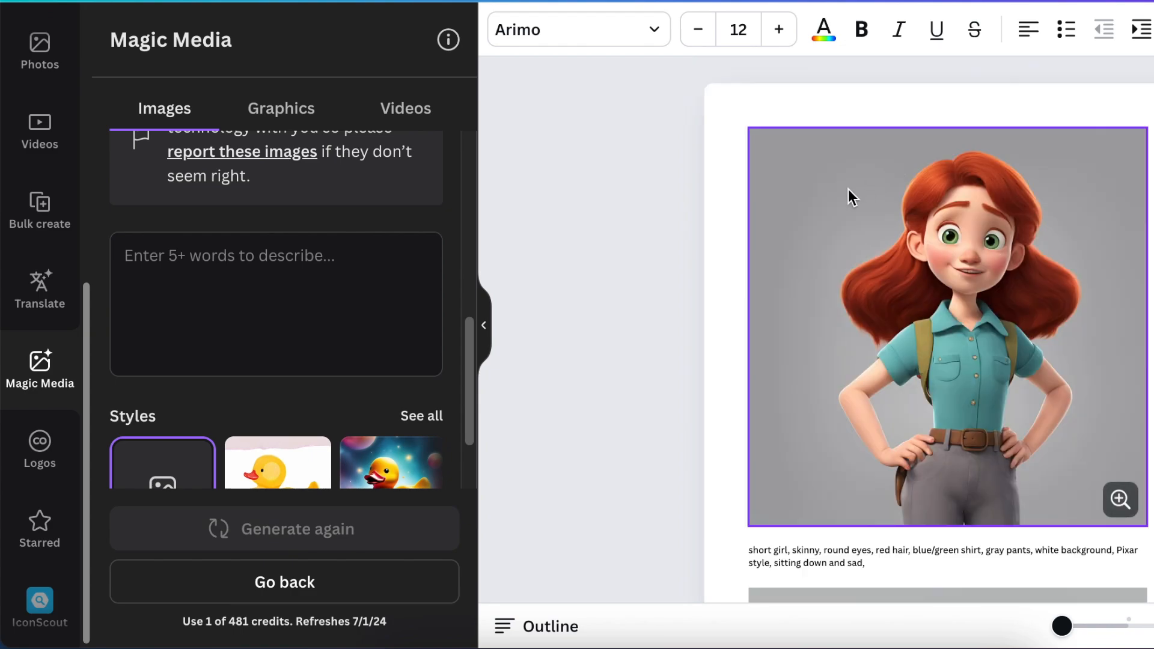
pyautogui.moveTo(849, 454)
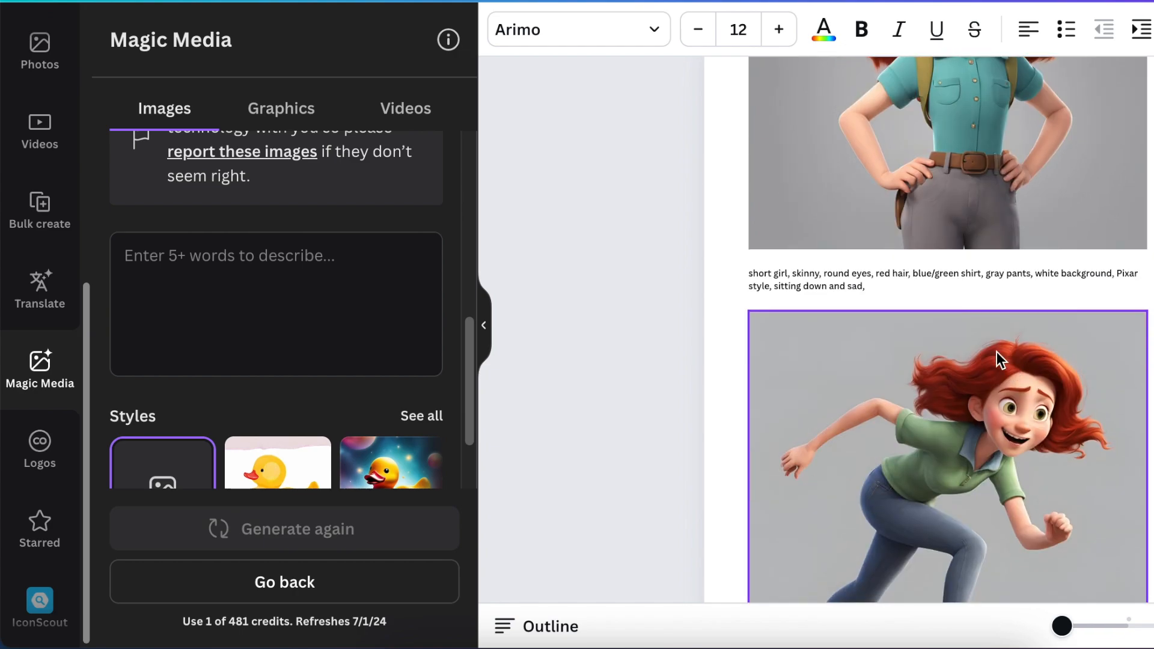
pyautogui.scroll(-3)
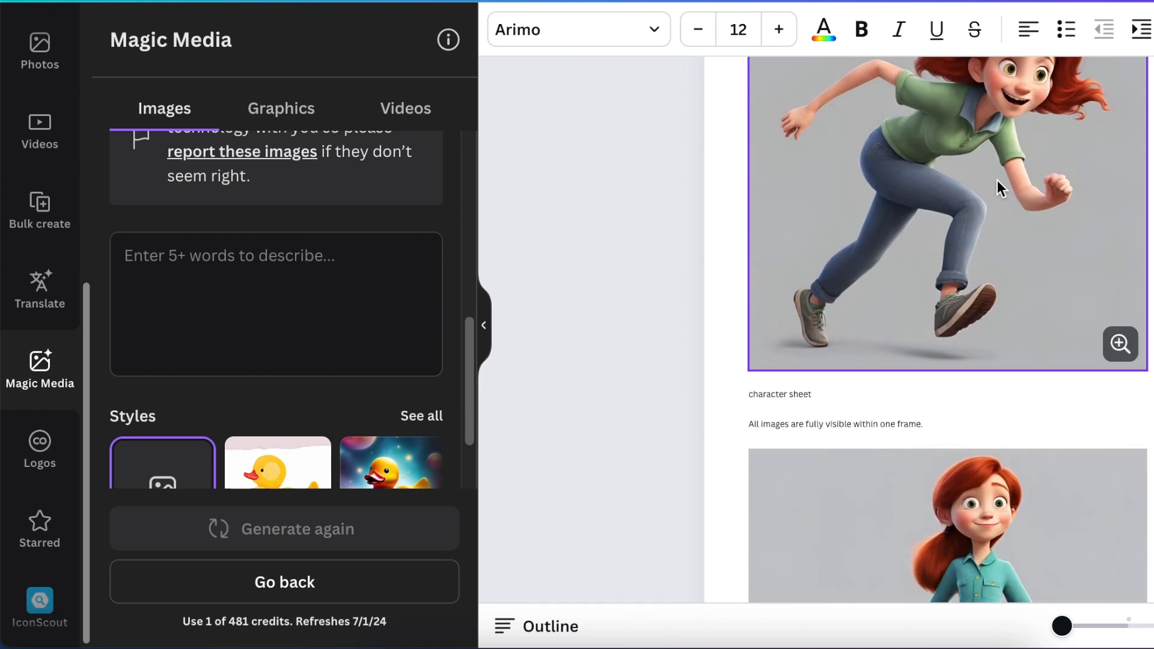
pyautogui.scroll(-3)
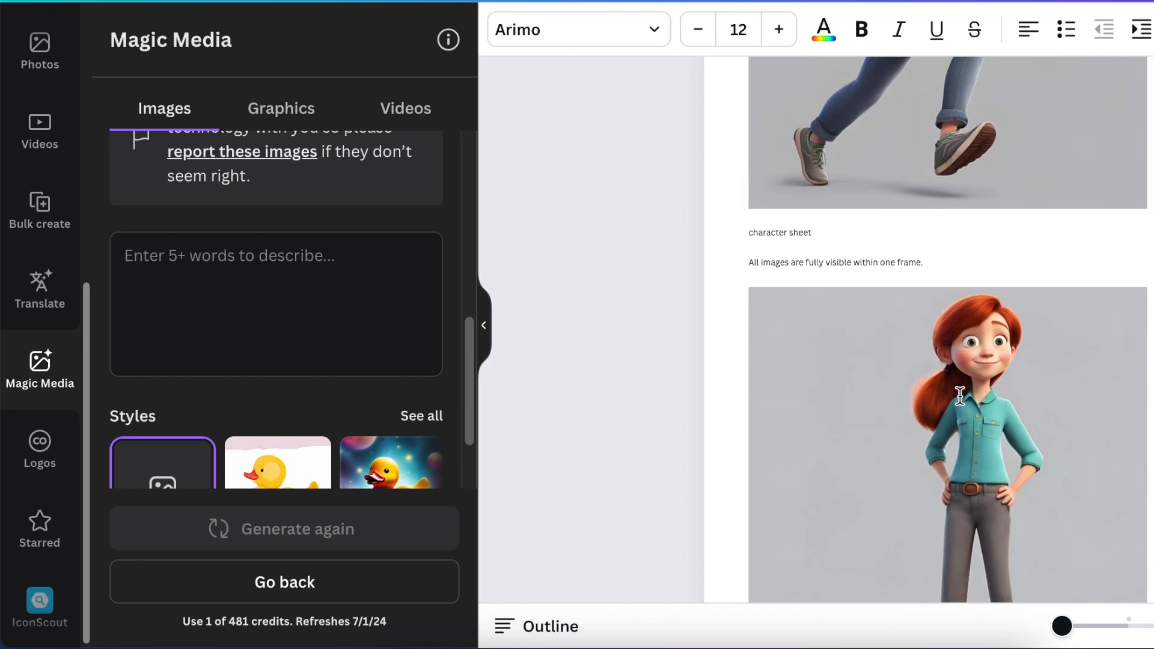
pyautogui.scroll(-3)
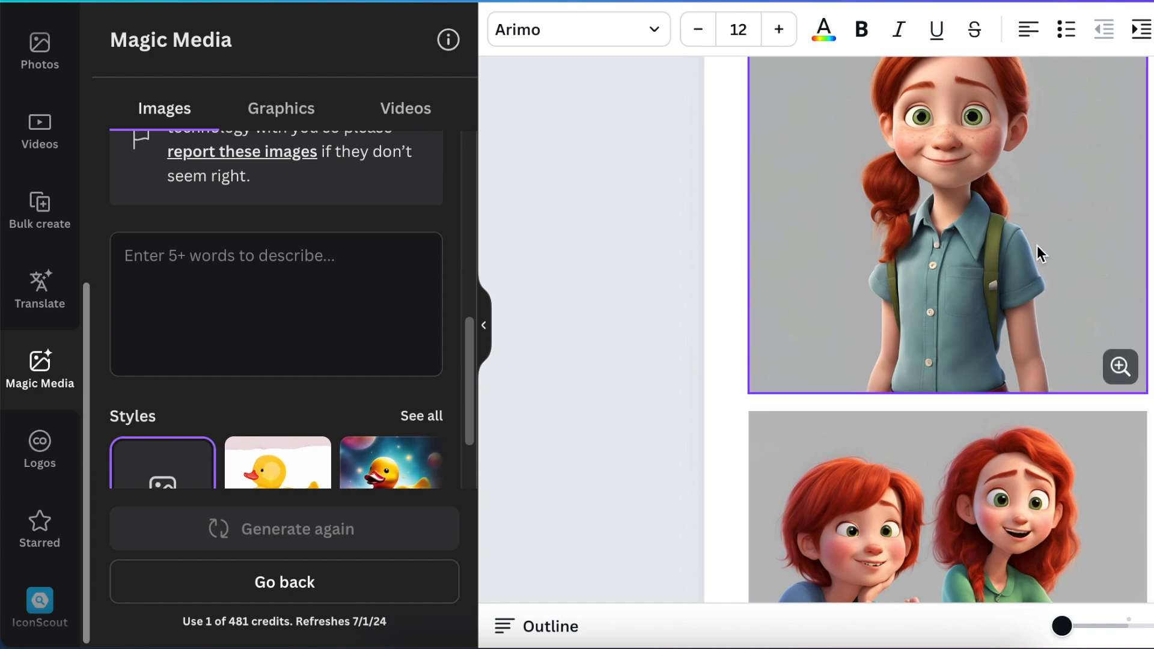
pyautogui.scroll(-3)
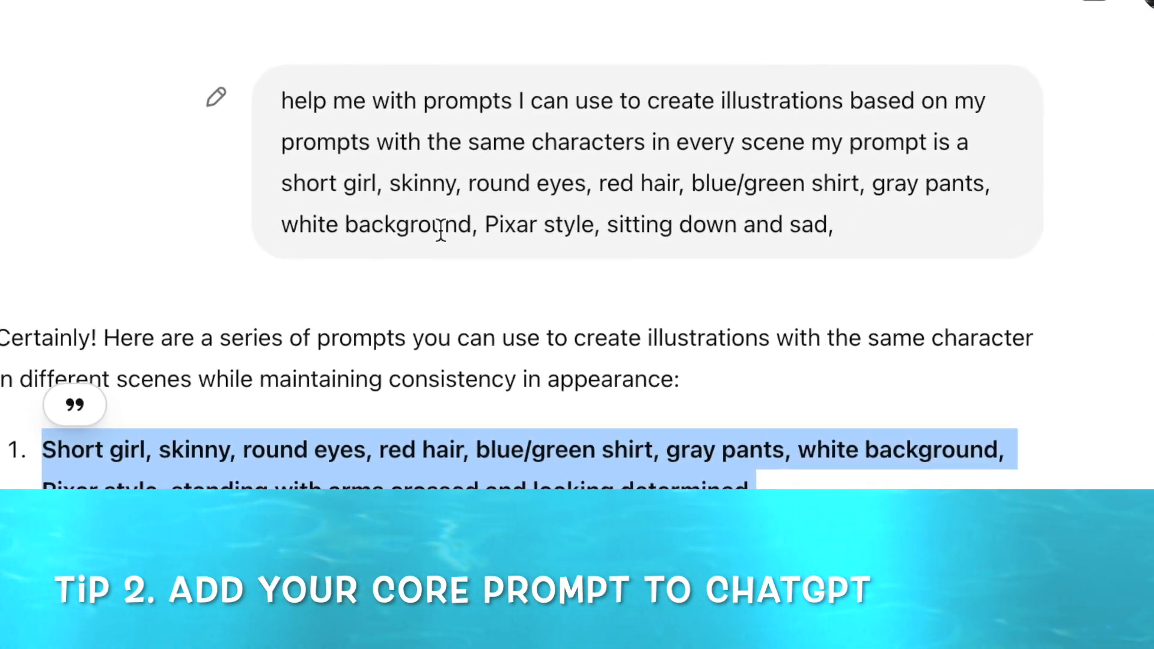
pyautogui.scroll(-3)
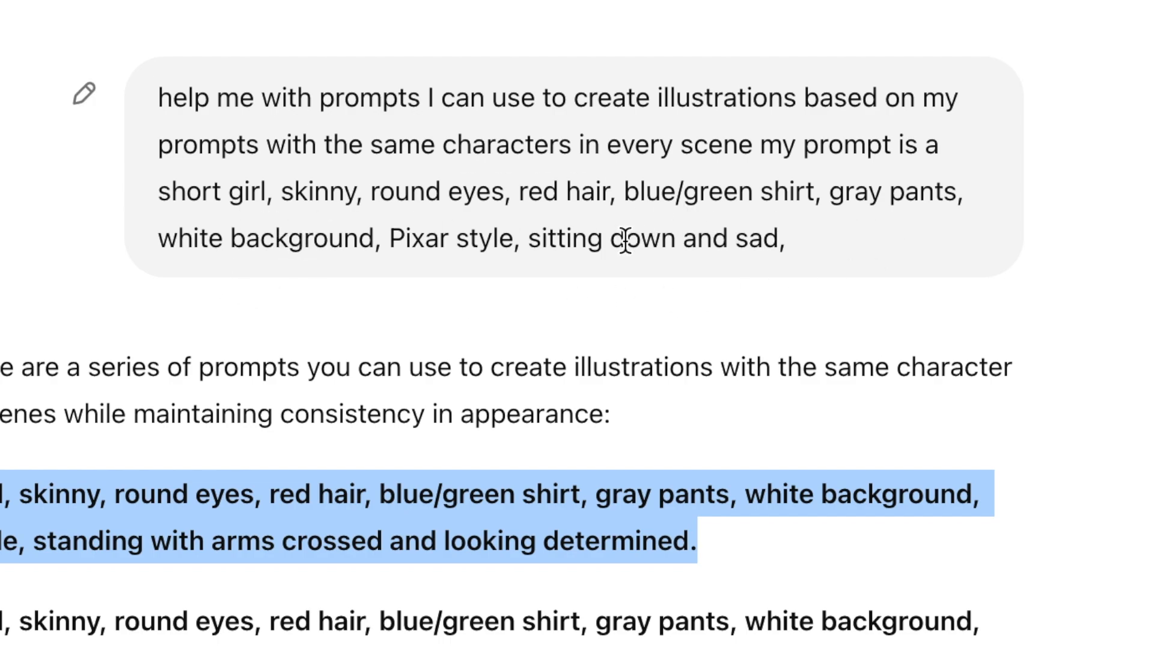
pyautogui.scroll(-3)
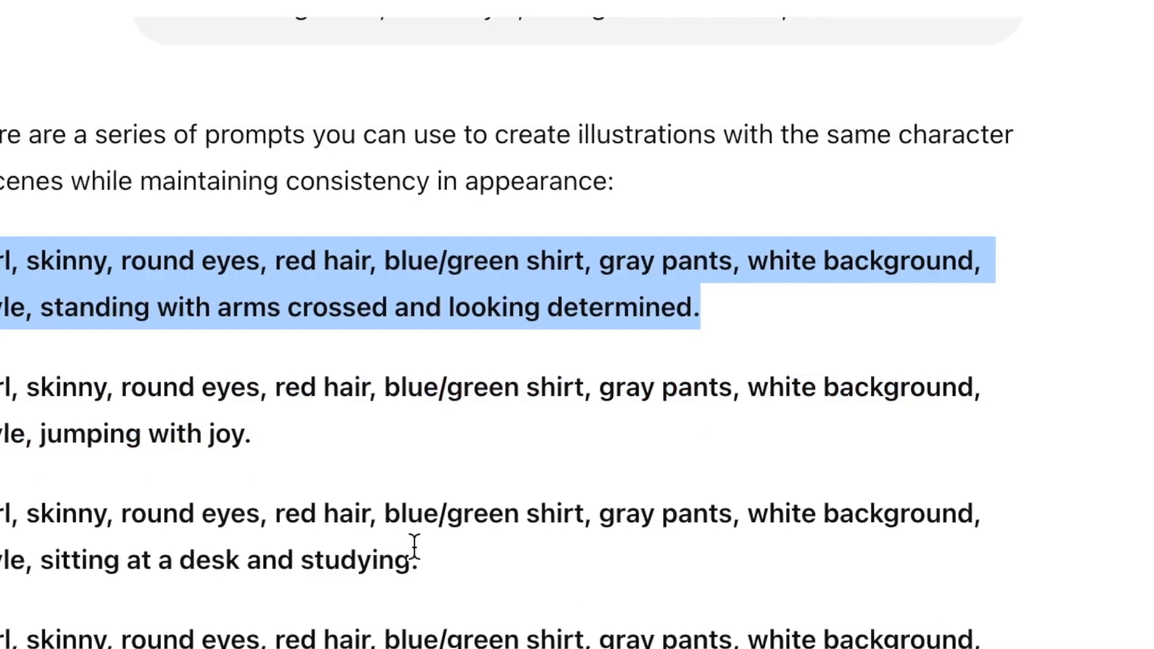
pyautogui.scroll(-3)
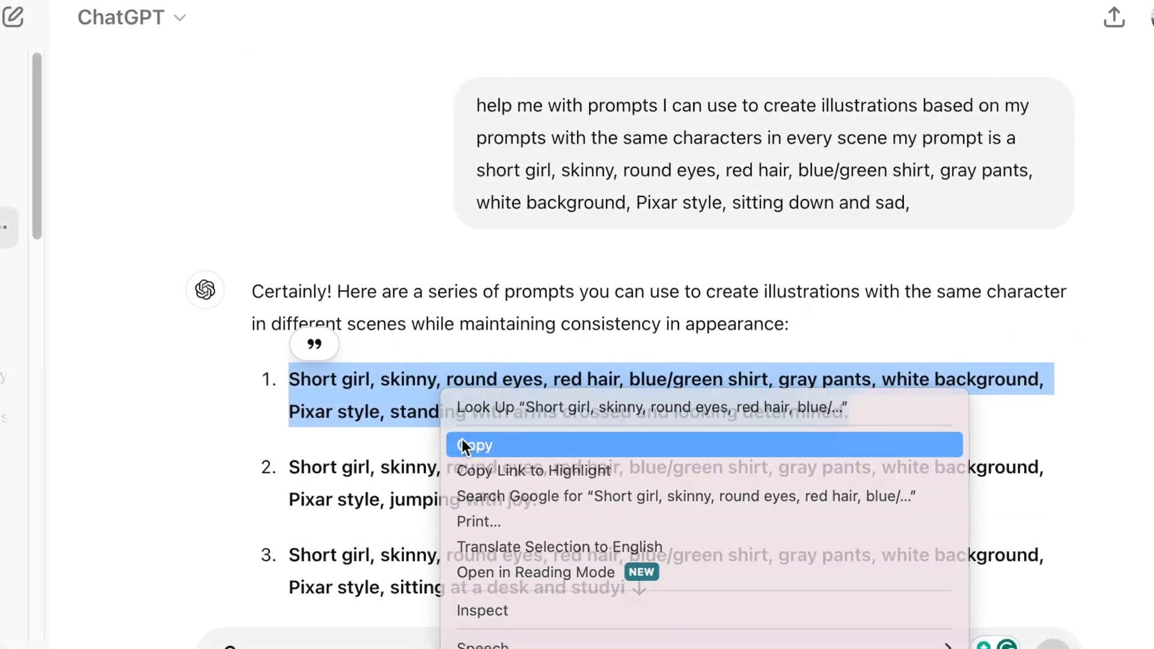
pyautogui.click(476, 444)
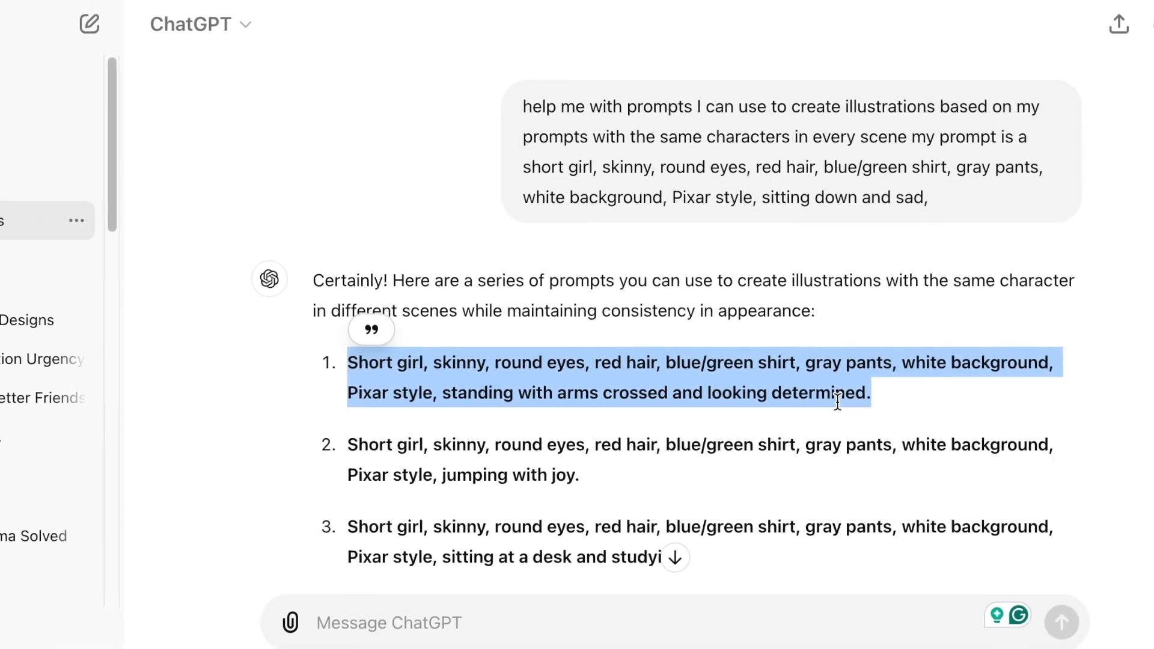
pyautogui.scroll(-3)
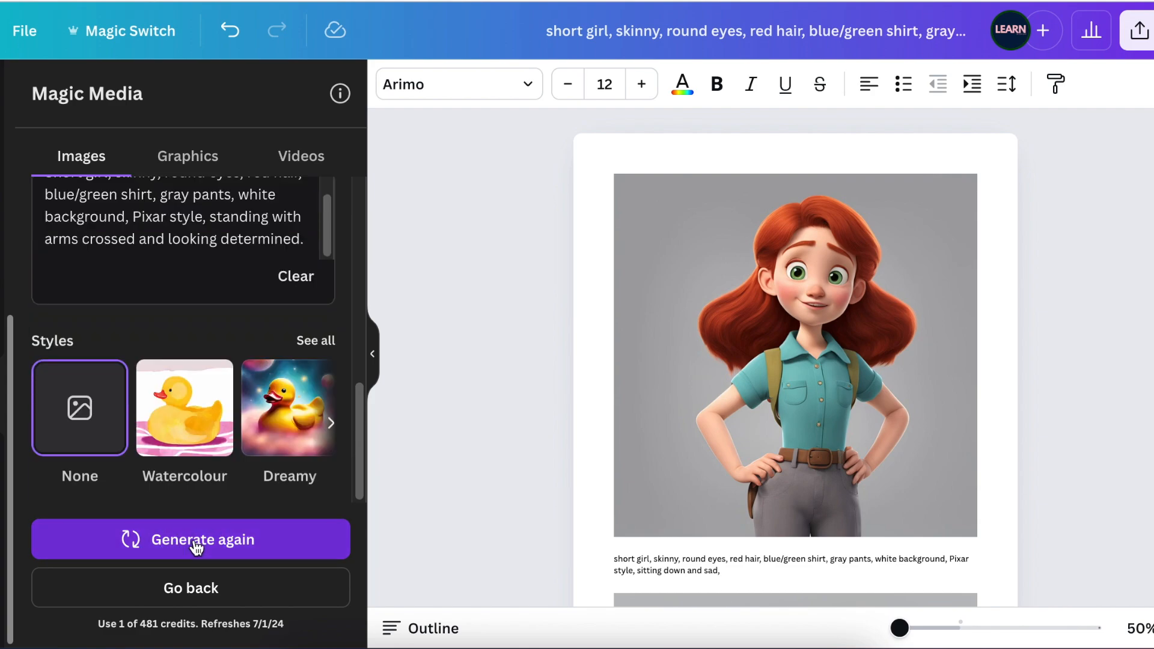
# Step: Generate Magic Media images from the pasted arms-crossed, determined prompt
pyautogui.click(190, 540)
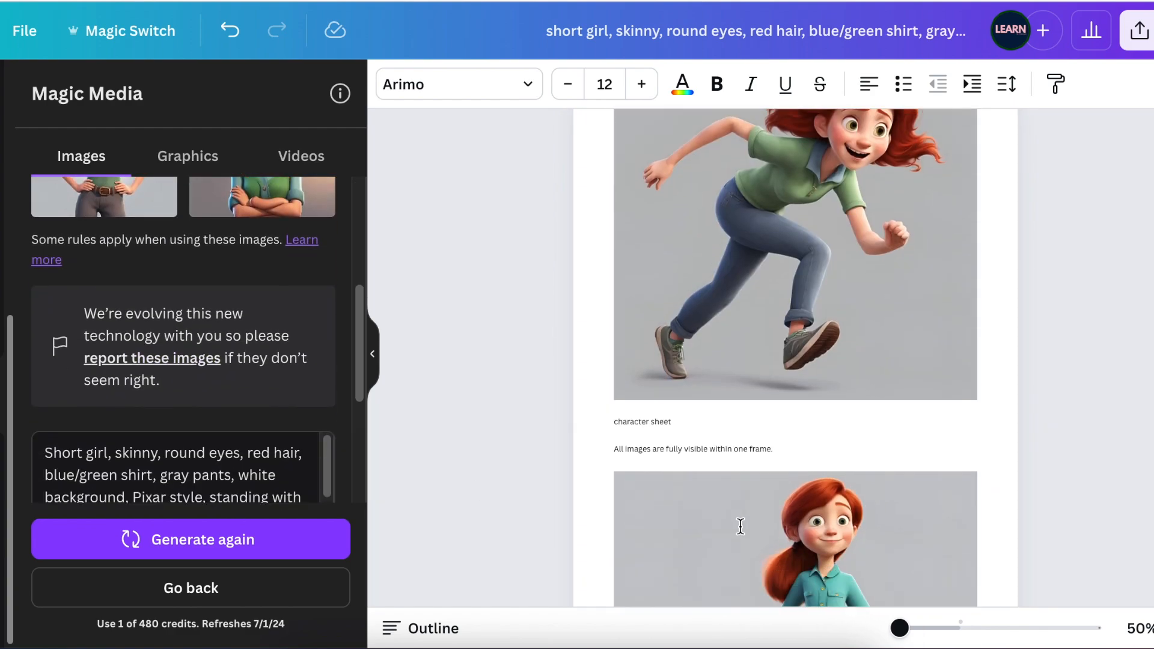
pyautogui.scroll(-3)
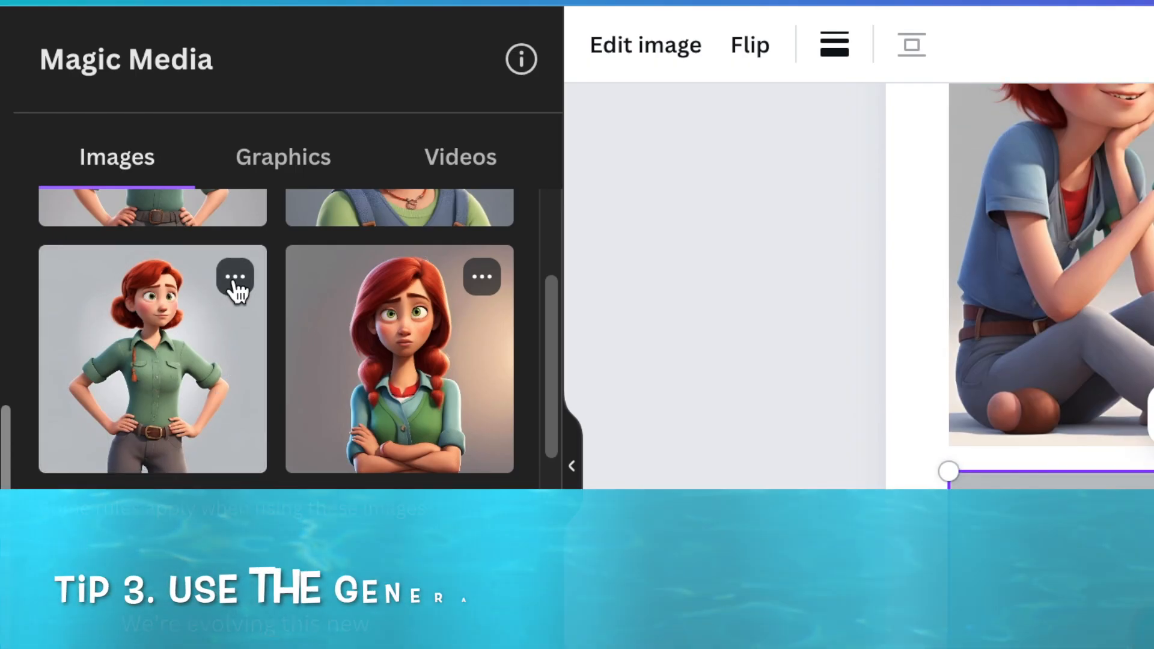
# Step: Generate more images like the green-shirted, hands-on-hips girl result
pyautogui.click(234, 277)
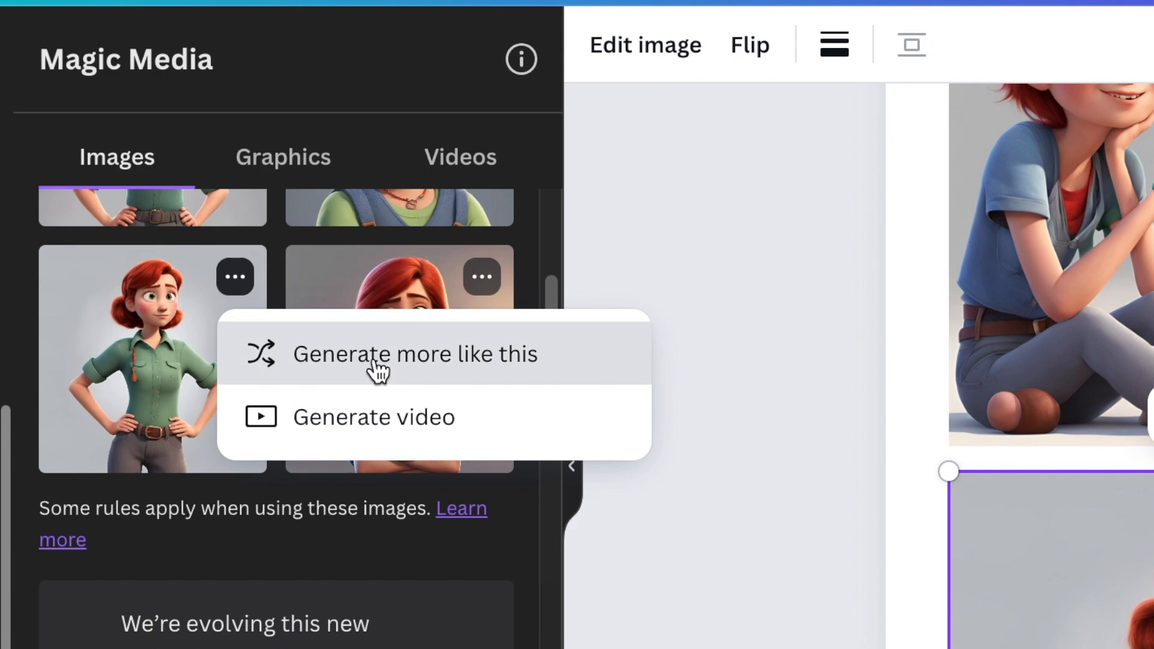
pyautogui.click(415, 354)
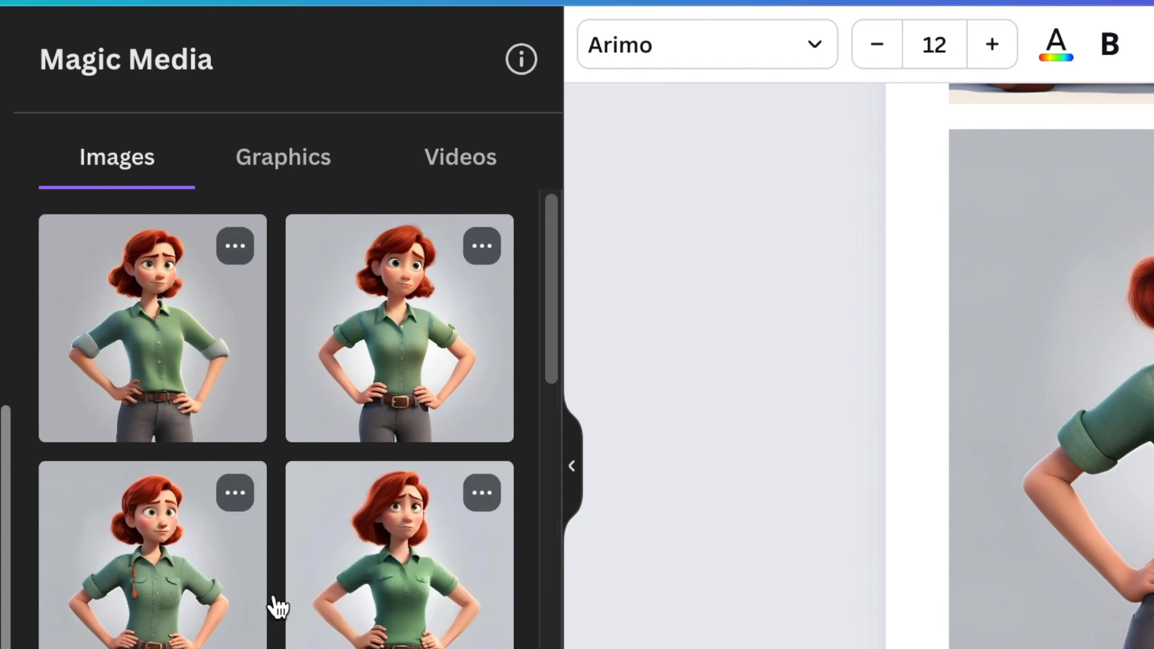
# Step: Insert a hands-on-hips girl image into the document and reword her prompt to sitting at a desk studying
pyautogui.click(152, 328)
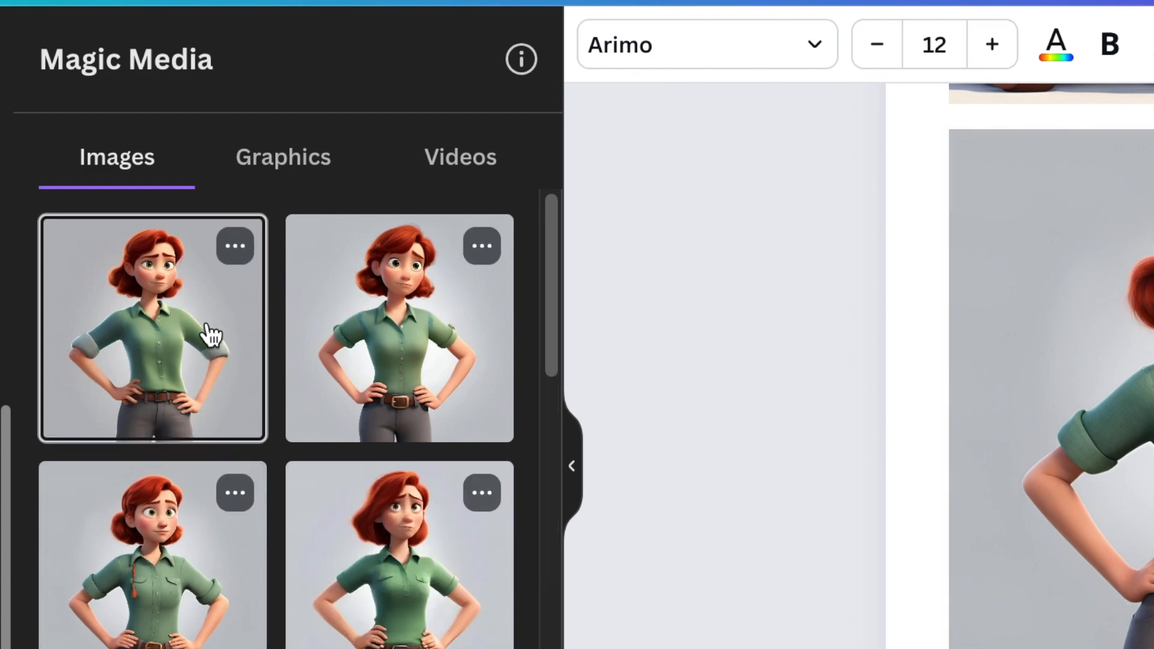
pyautogui.click(153, 329)
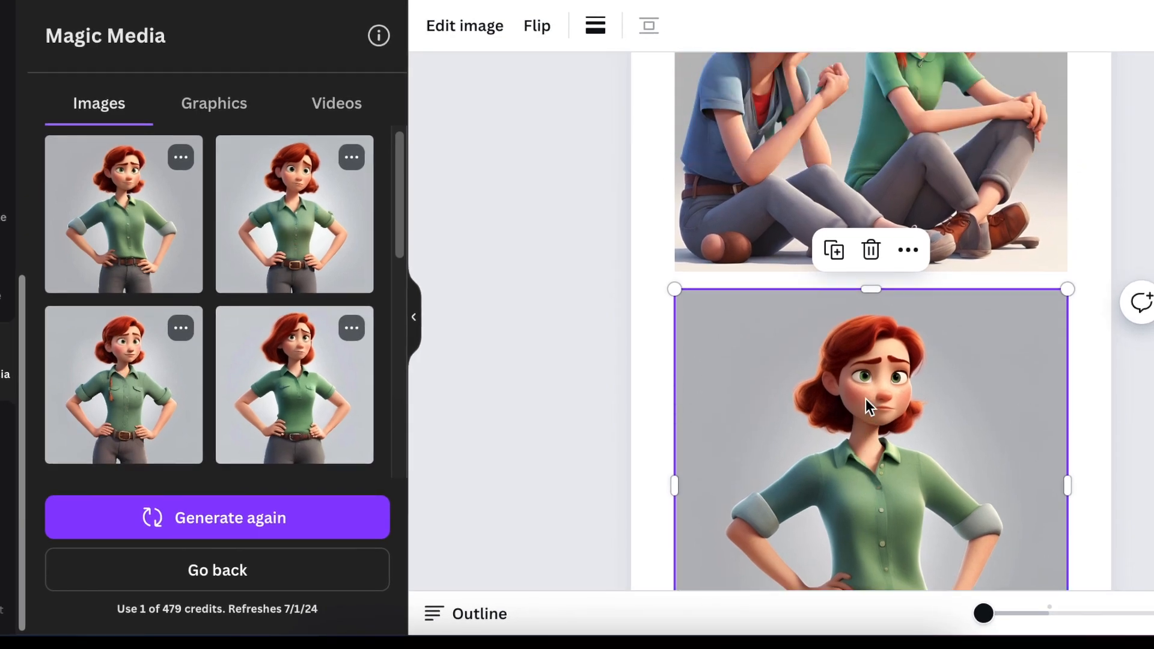
pyautogui.scroll(-3)
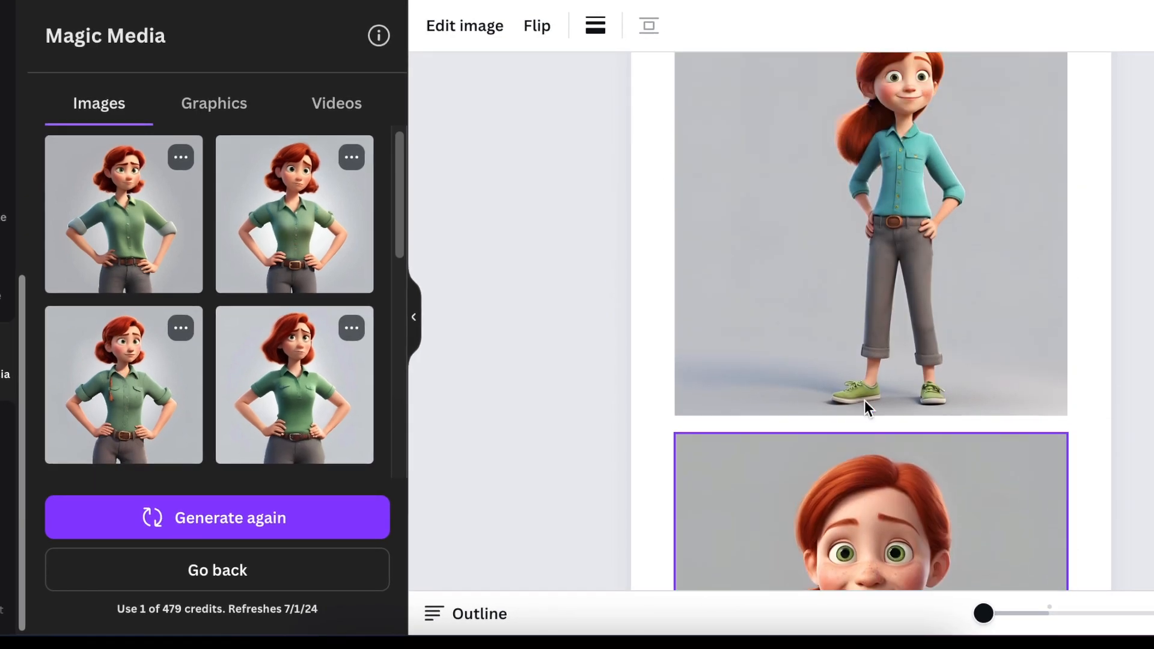
pyautogui.scroll(-3)
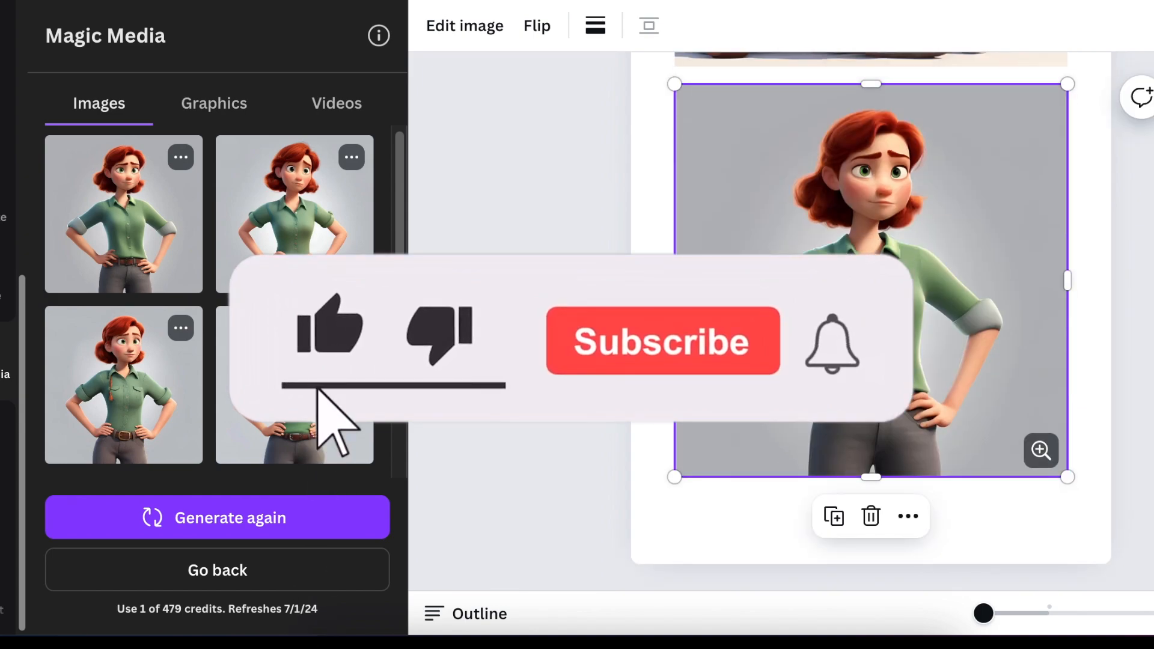
pyautogui.click(661, 340)
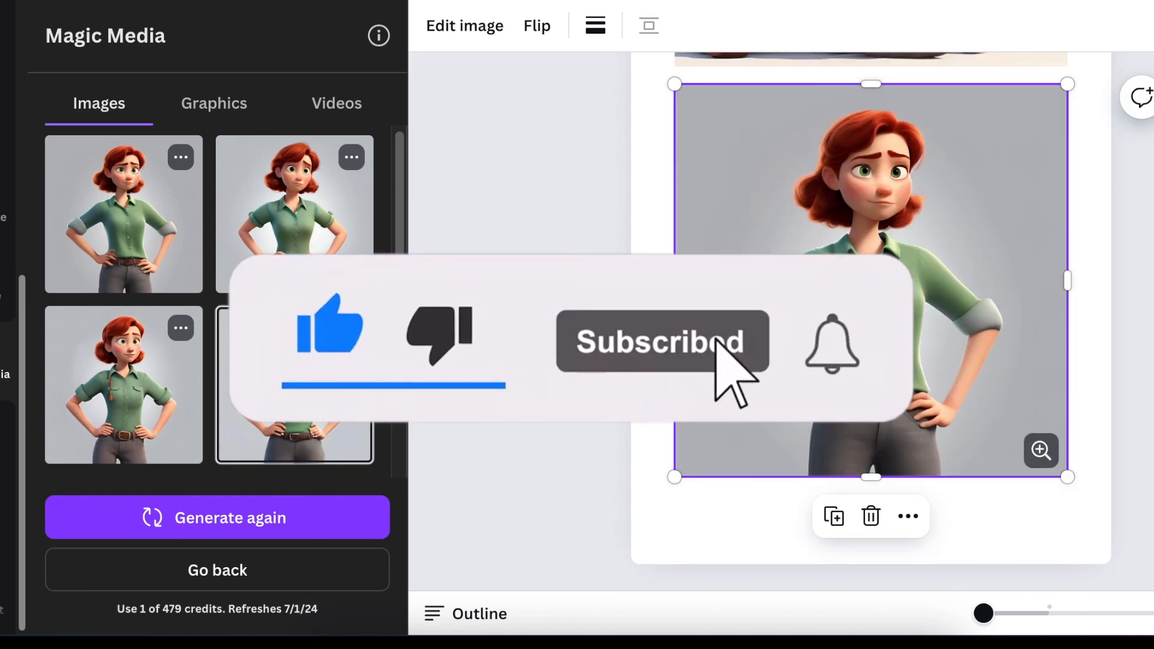
pyautogui.click(180, 328)
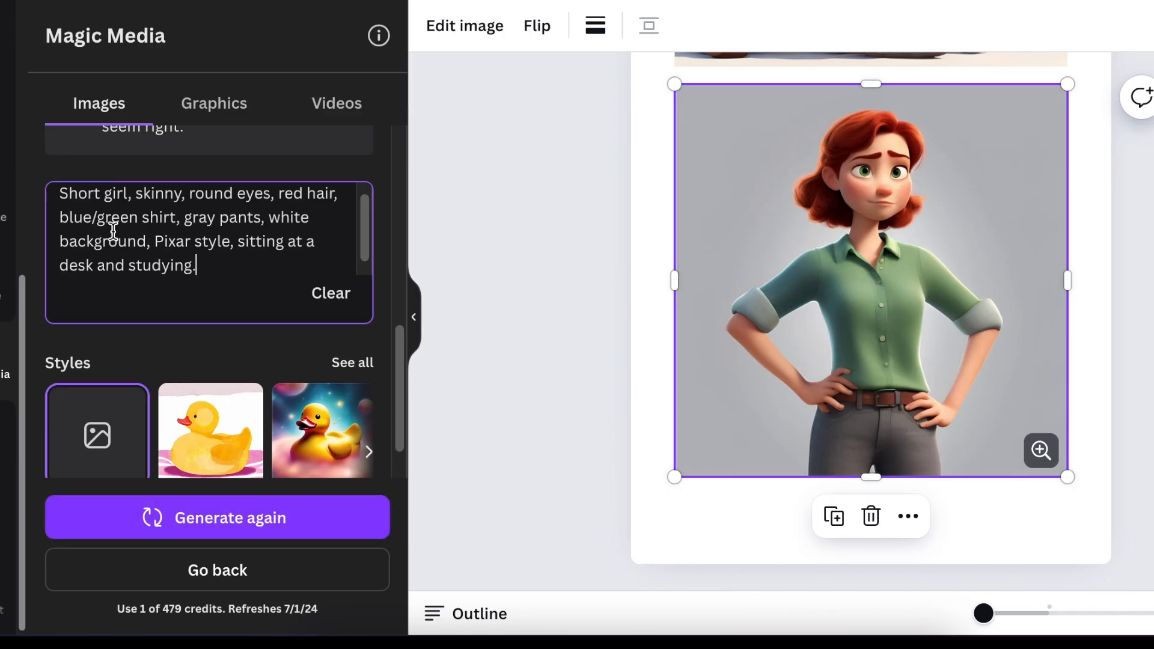
# Step: Edit the Magic Media description toward the girl reading a book under a tree
pyautogui.click(216, 517)
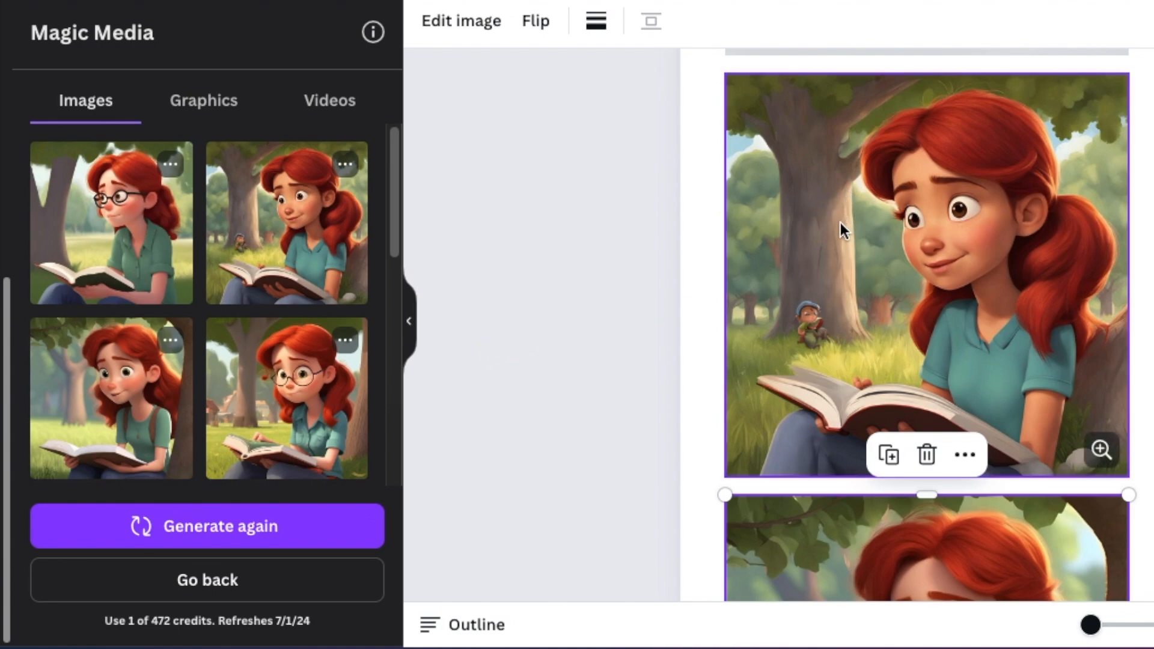
pyautogui.moveTo(972, 224)
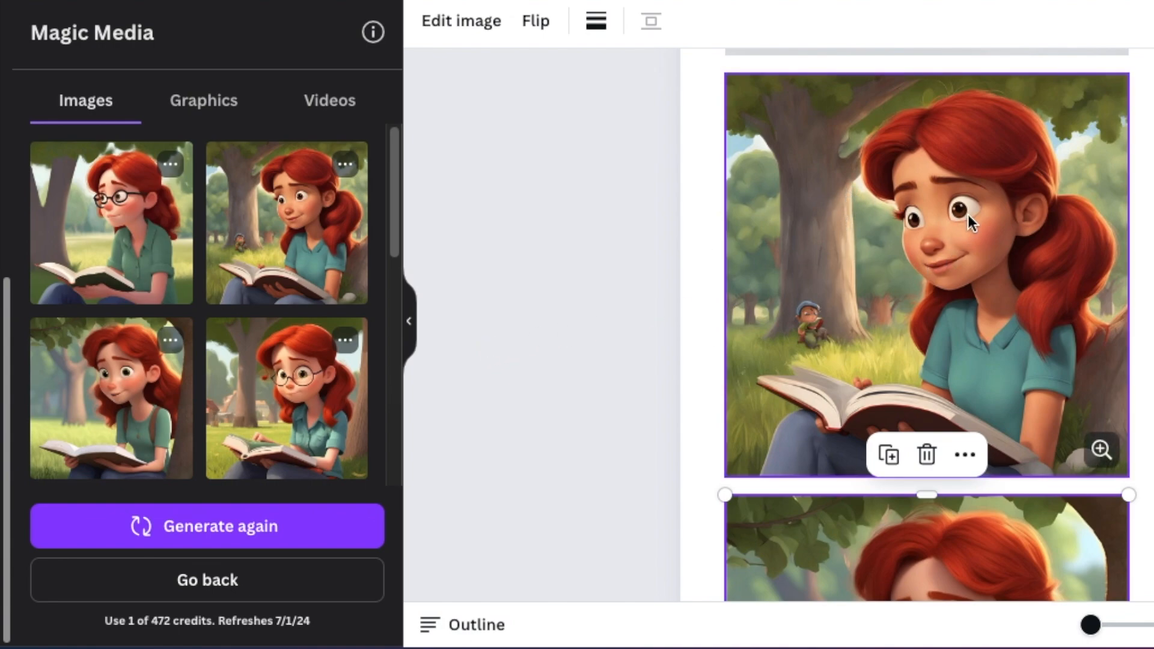
pyautogui.moveTo(932, 271)
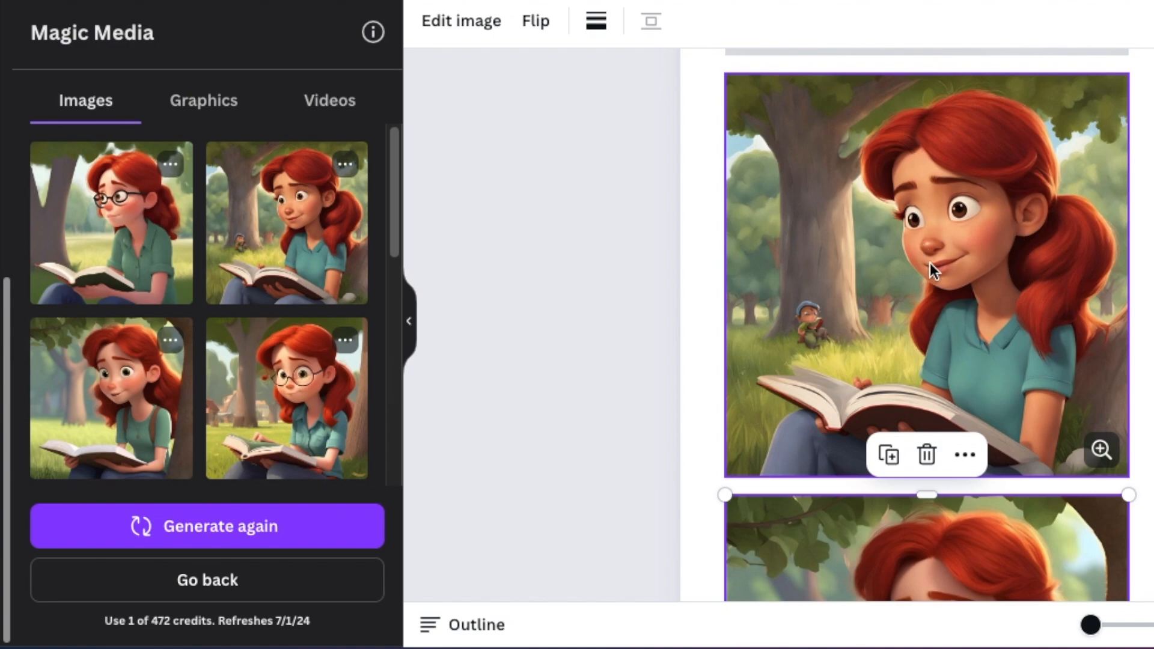
pyautogui.moveTo(874, 263)
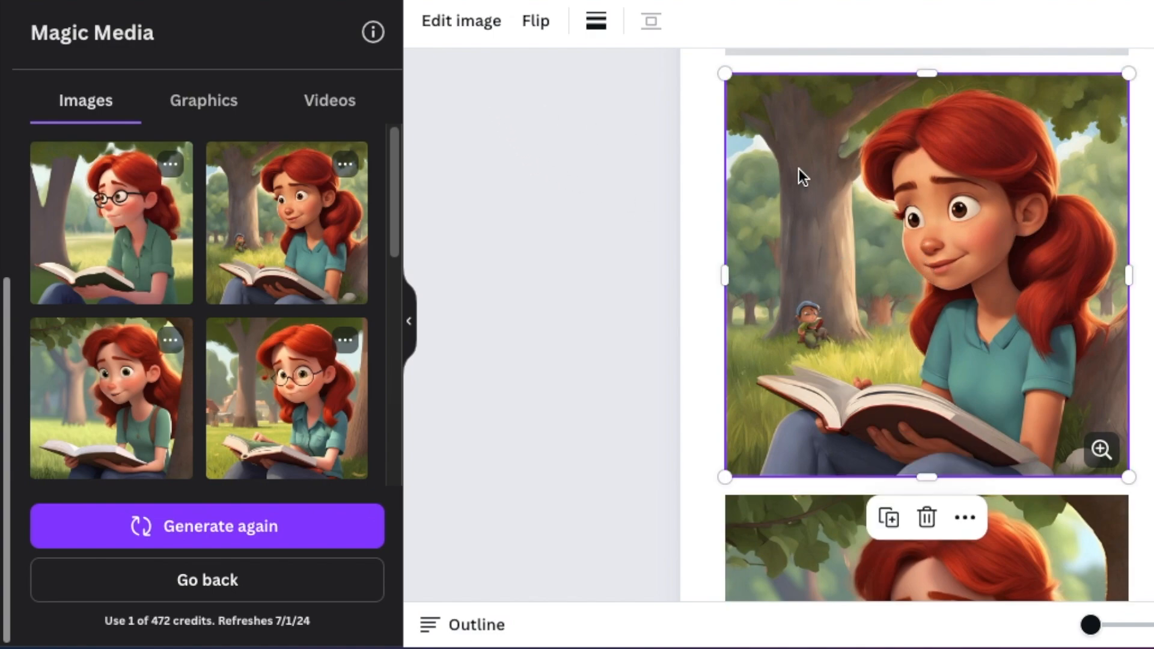
pyautogui.moveTo(462, 21)
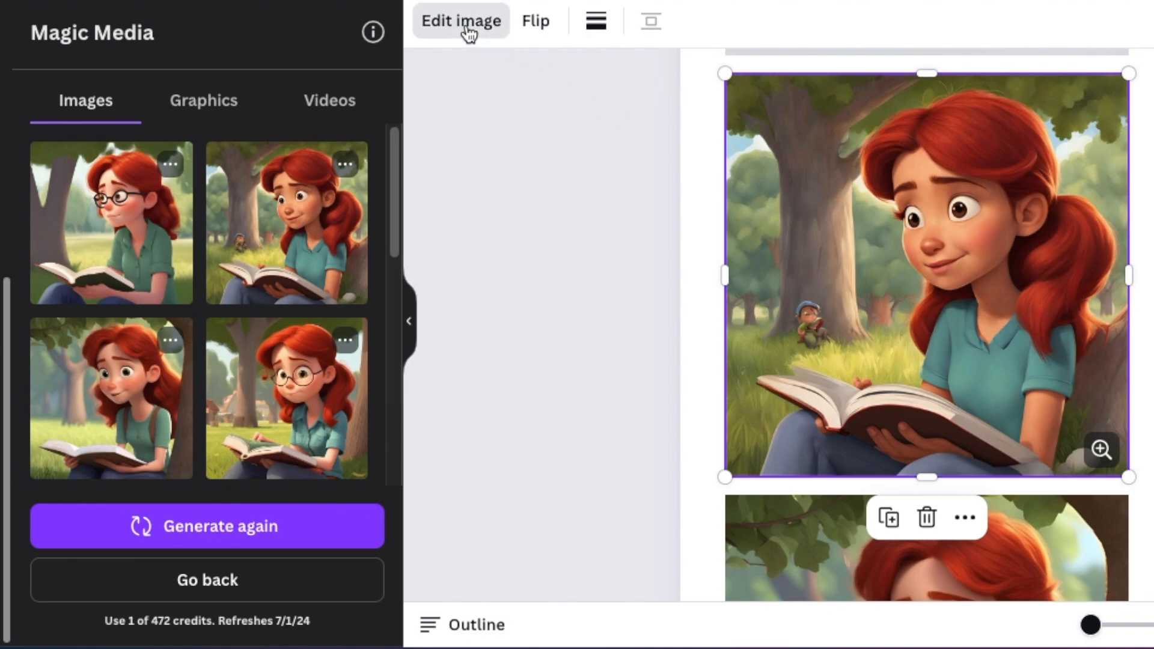
# Step: Start Magic Edit on the selected girl-reading-under-a-tree image
pyautogui.click(460, 21)
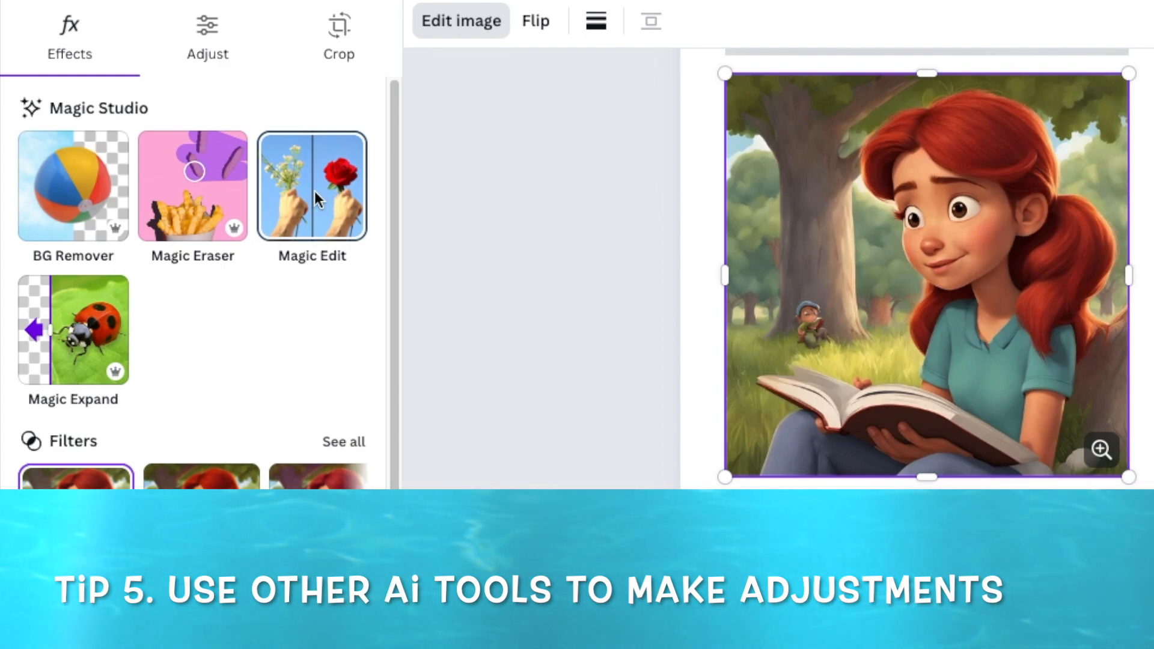
pyautogui.click(311, 186)
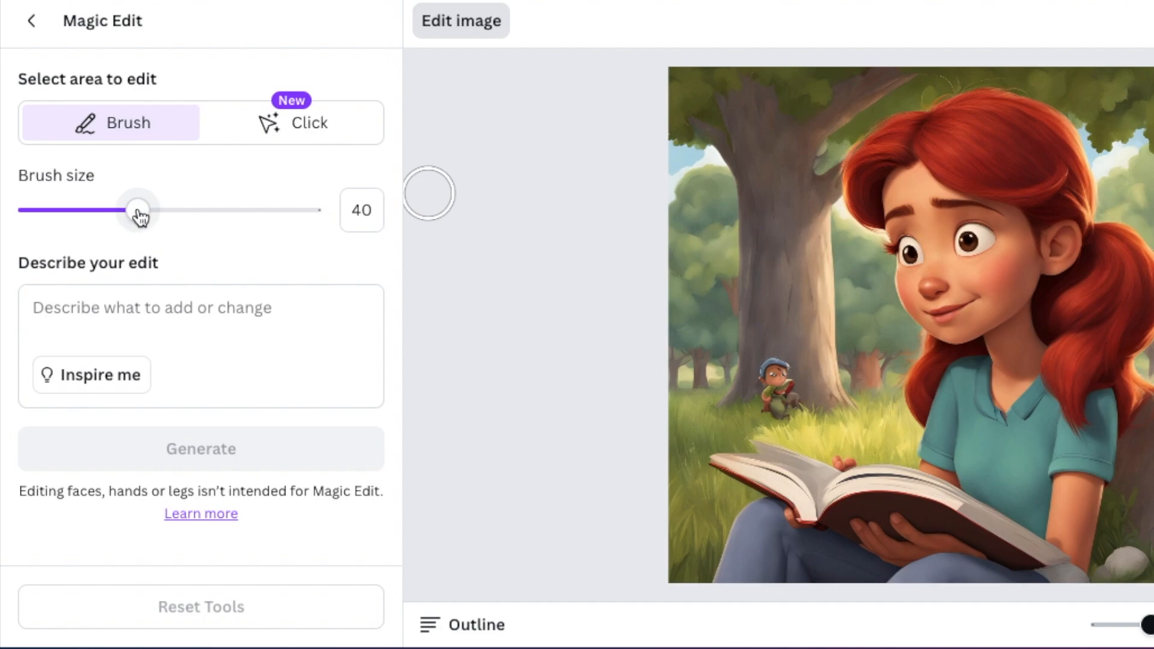
# Step: With brush size 14, brush over the girl's eyes and generate a green eye colour change
pyautogui.moveTo(135, 211); pyautogui.dragTo(55, 212)
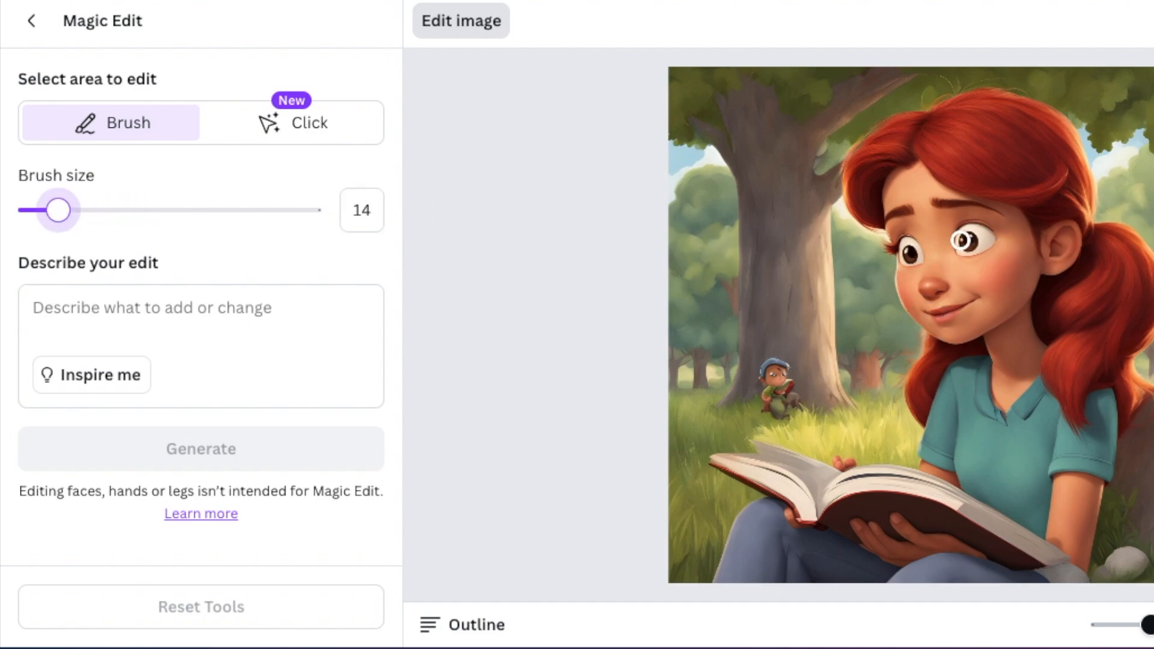
pyautogui.click(964, 237)
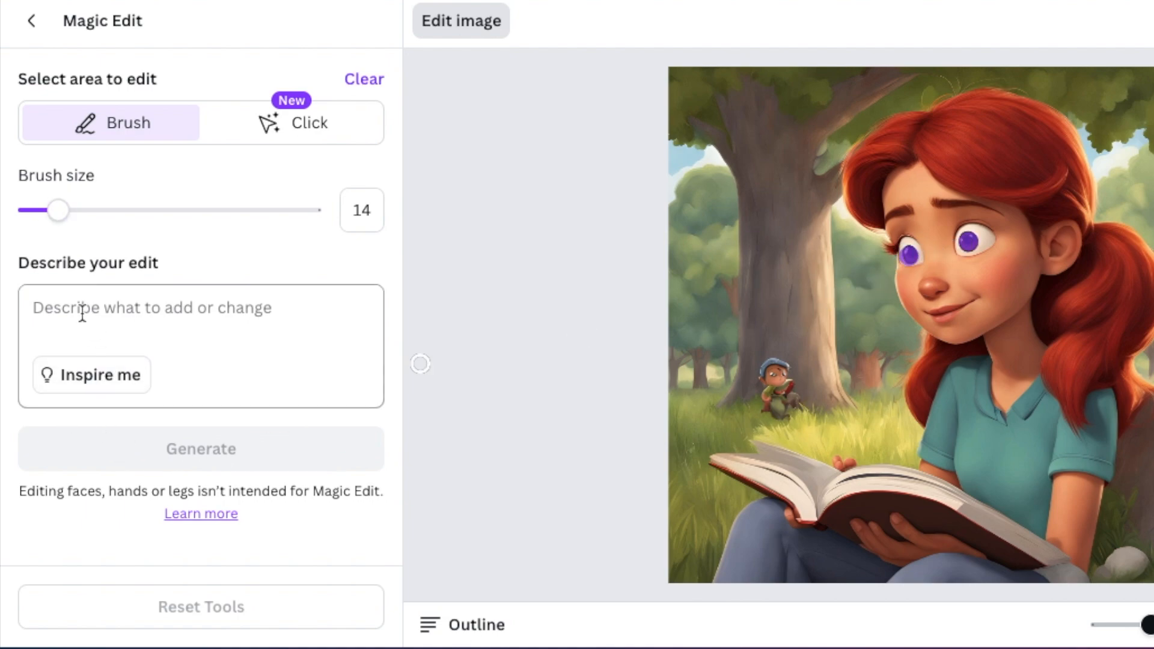
pyautogui.write('c')
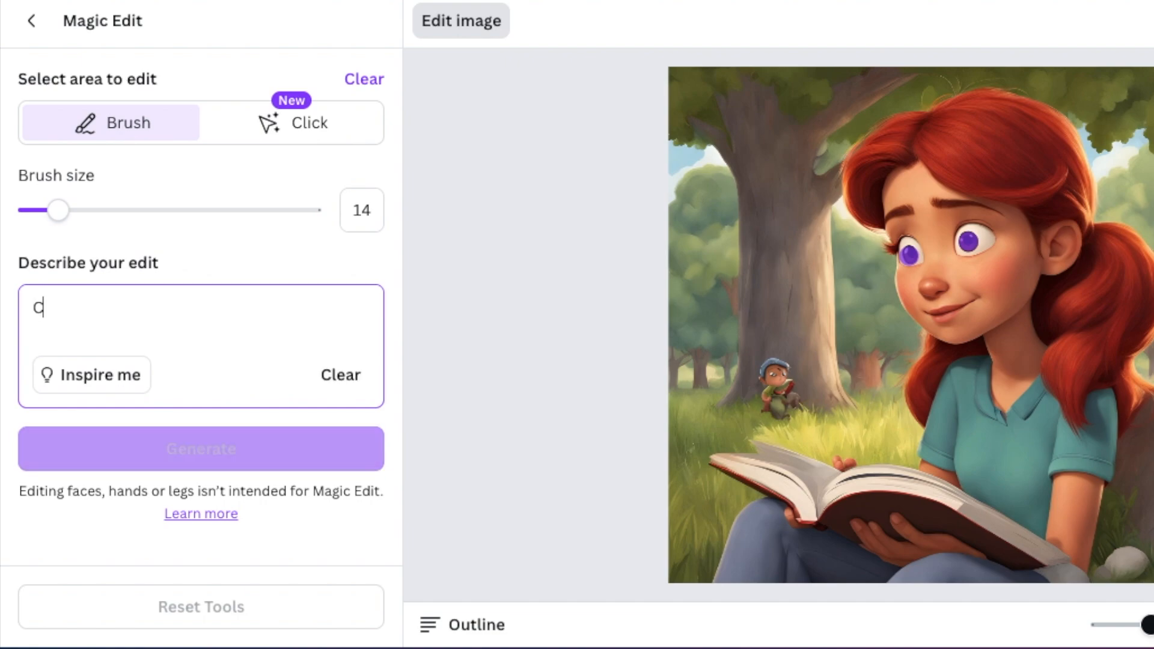
pyautogui.write('o')
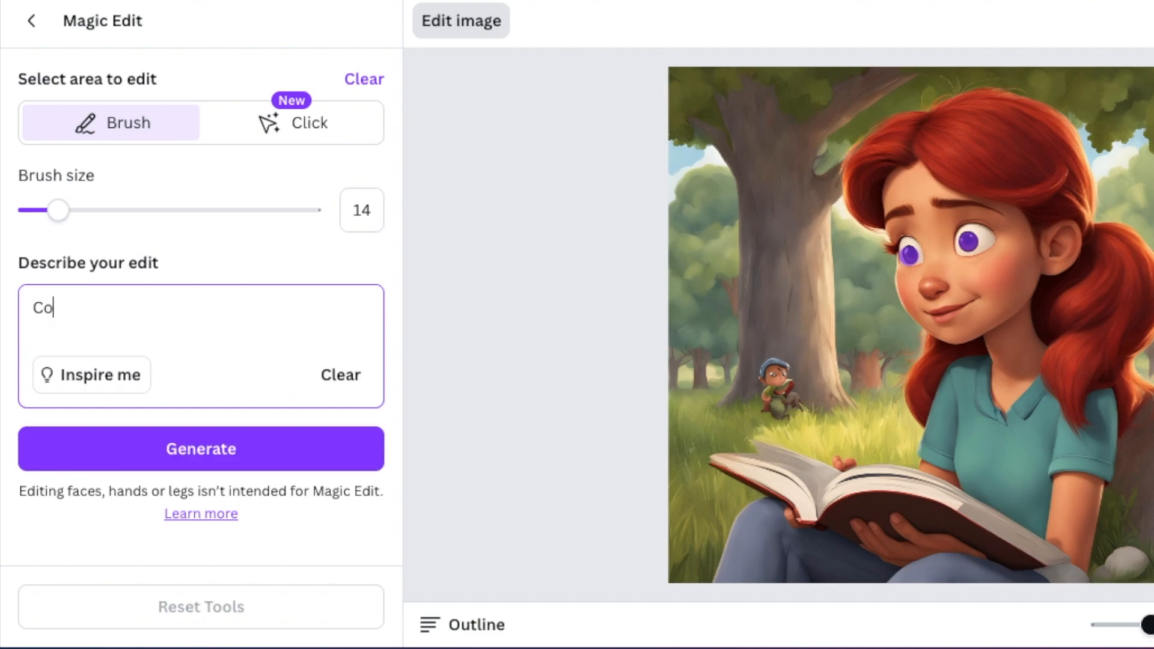
pyautogui.click(201, 449)
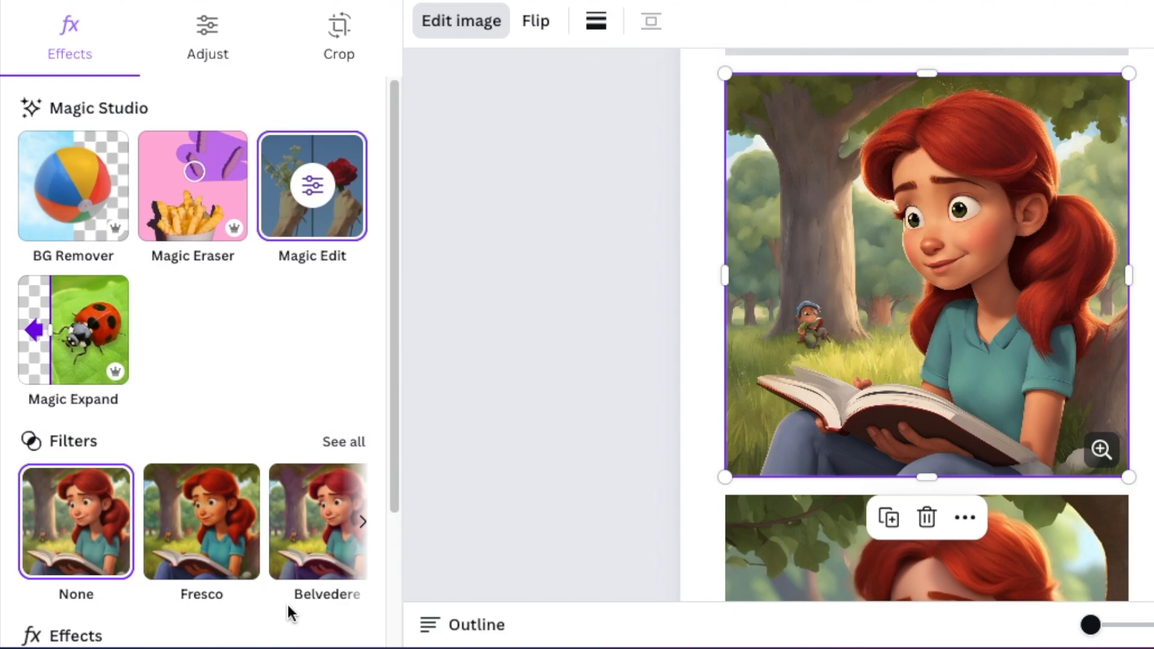
pyautogui.moveTo(933, 412)
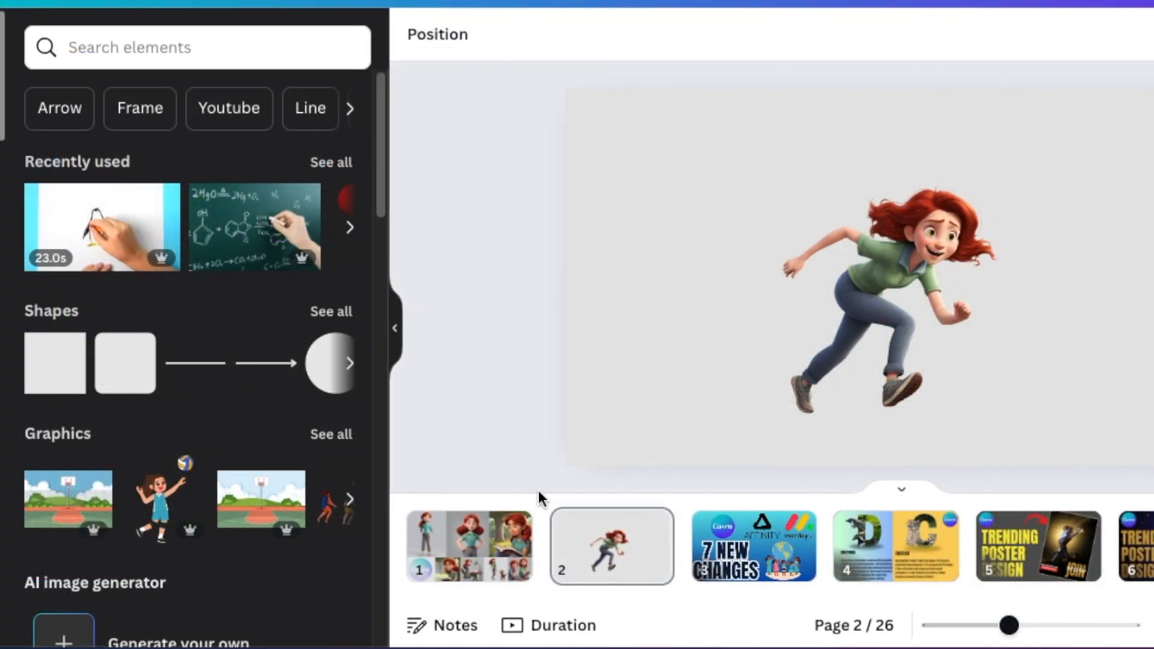
# Step: Check page 1's collage, then switch to page 2 with the running girl
pyautogui.click(468, 545)
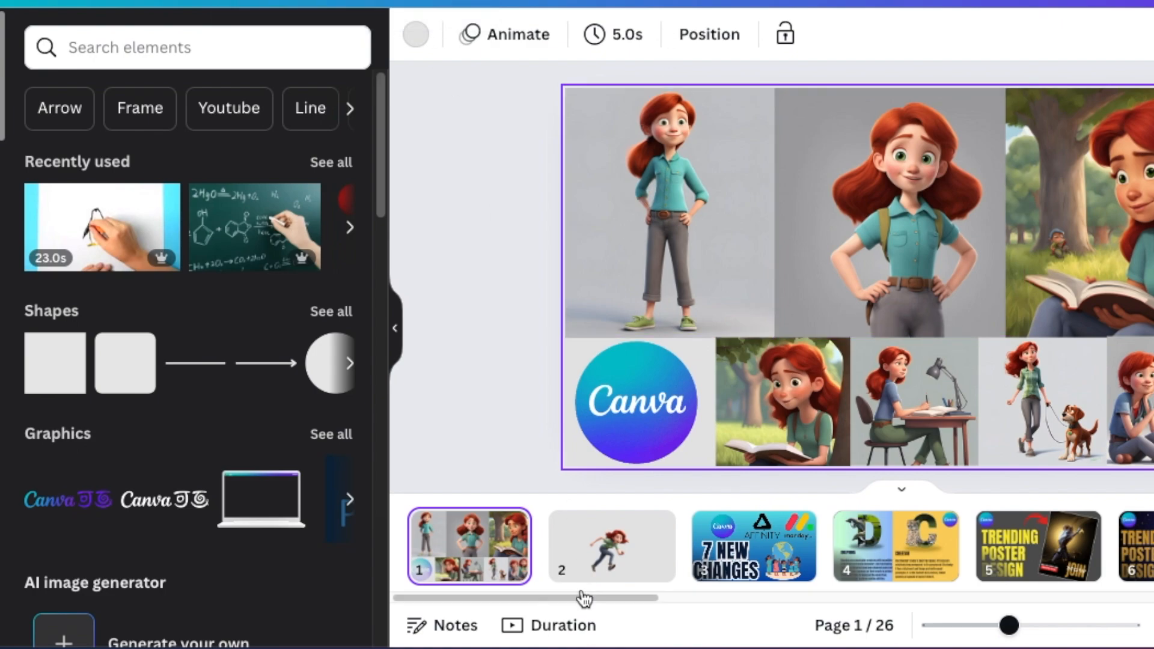
pyautogui.click(611, 545)
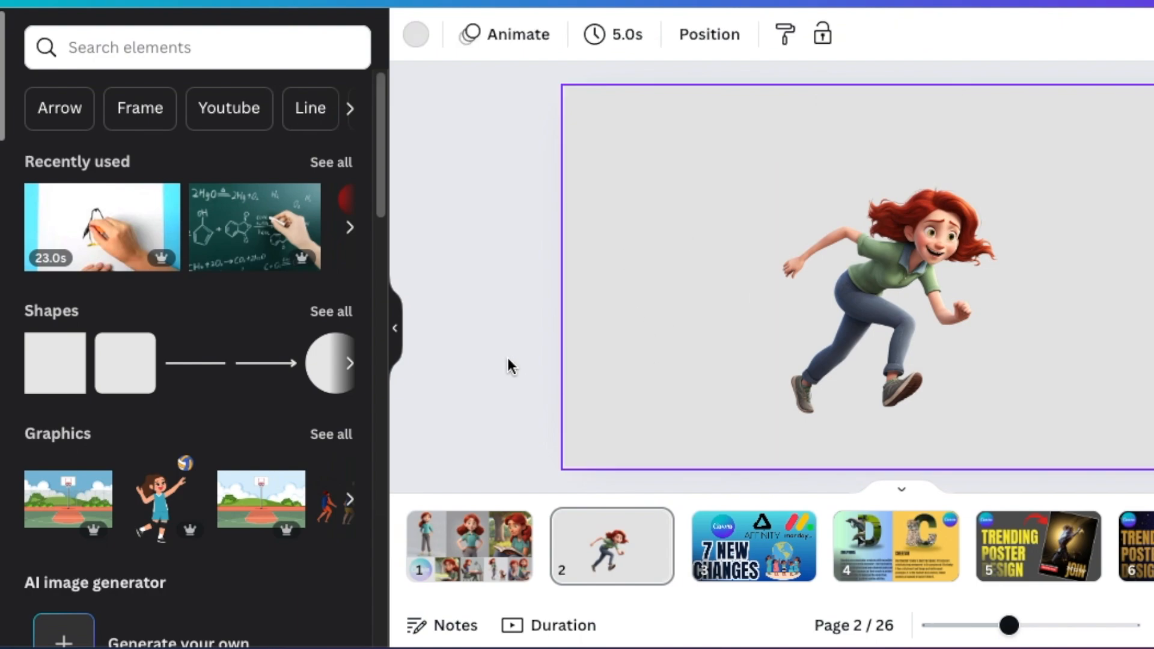
# Step: Search Elements for 'running scene' and set the track graphic as page 2's background
pyautogui.click(196, 47)
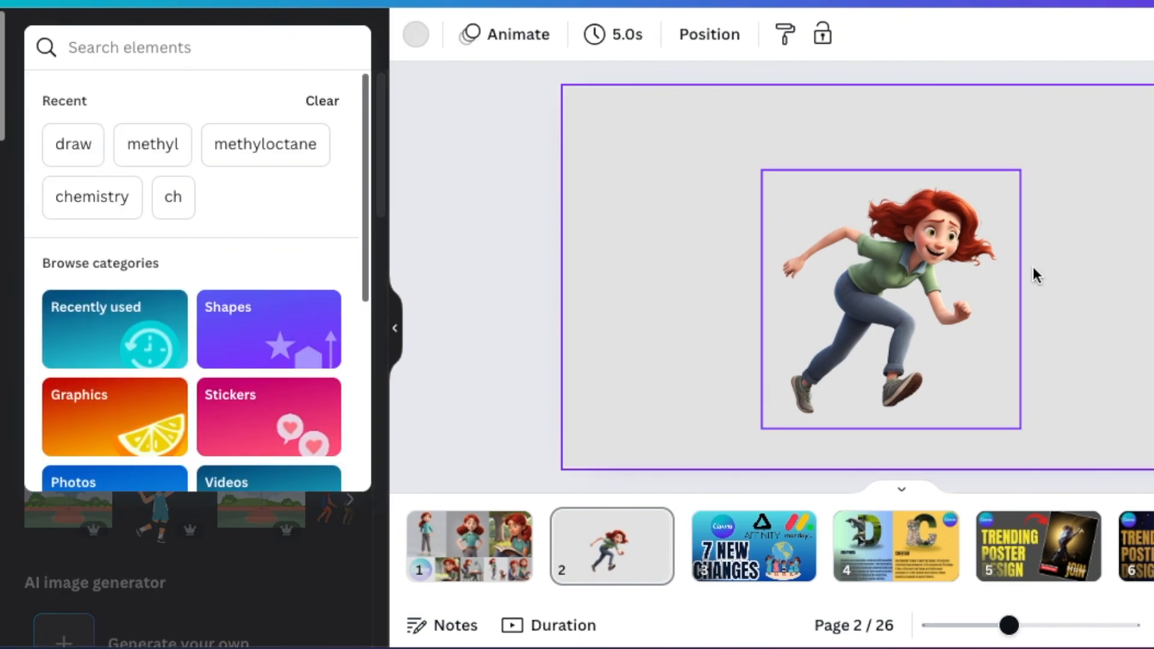
pyautogui.click(533, 296)
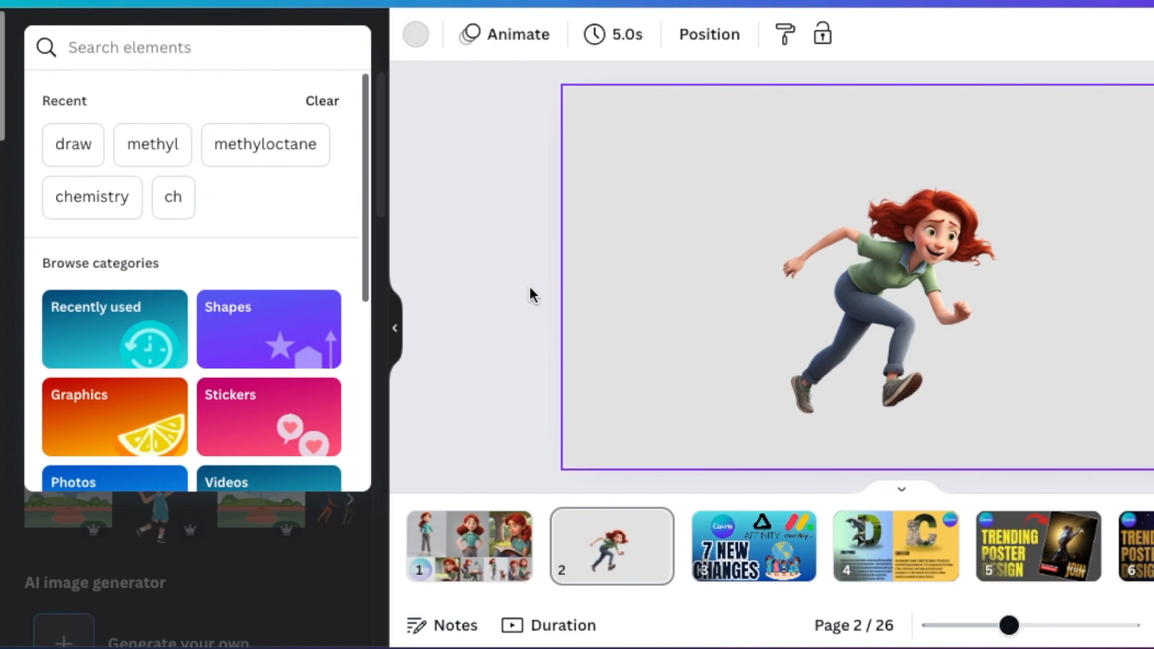
pyautogui.write('running scene')
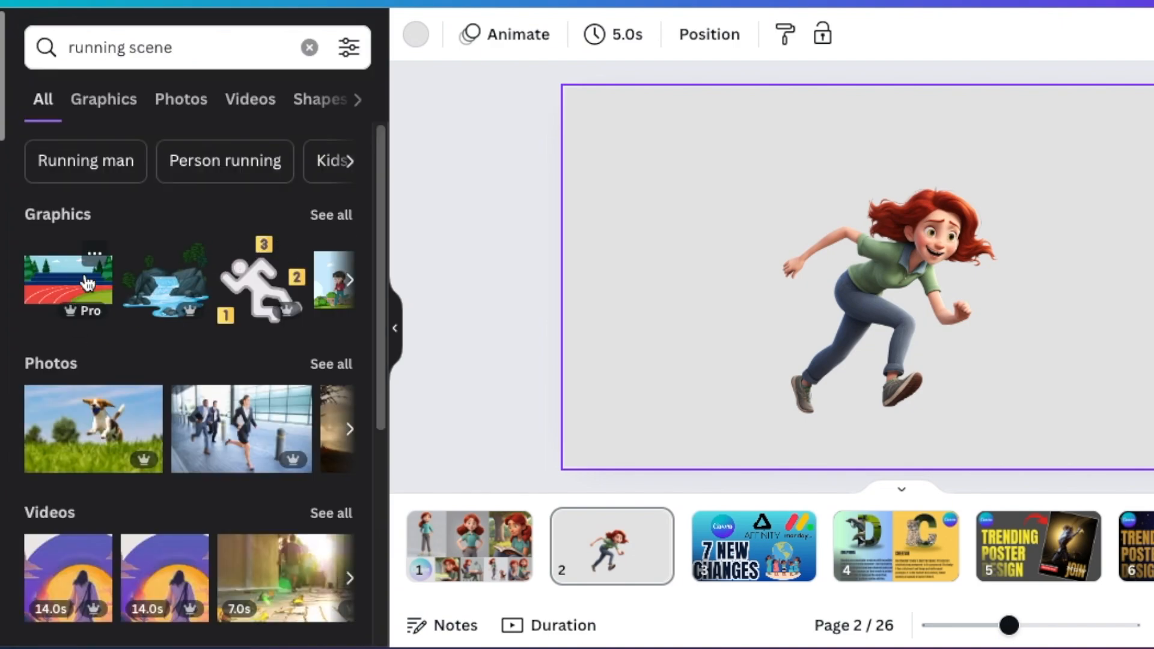
pyautogui.rightClick(846, 287)
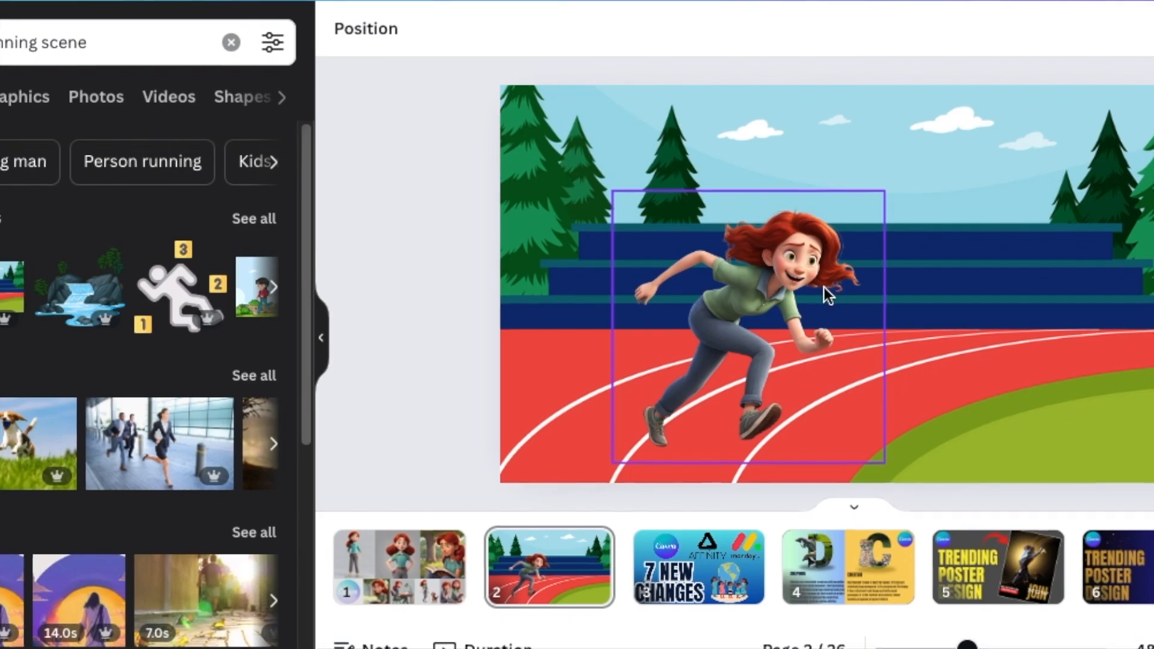
# Step: Select the reading-under-a-tree image and generate more variations like it
pyautogui.click(405, 291)
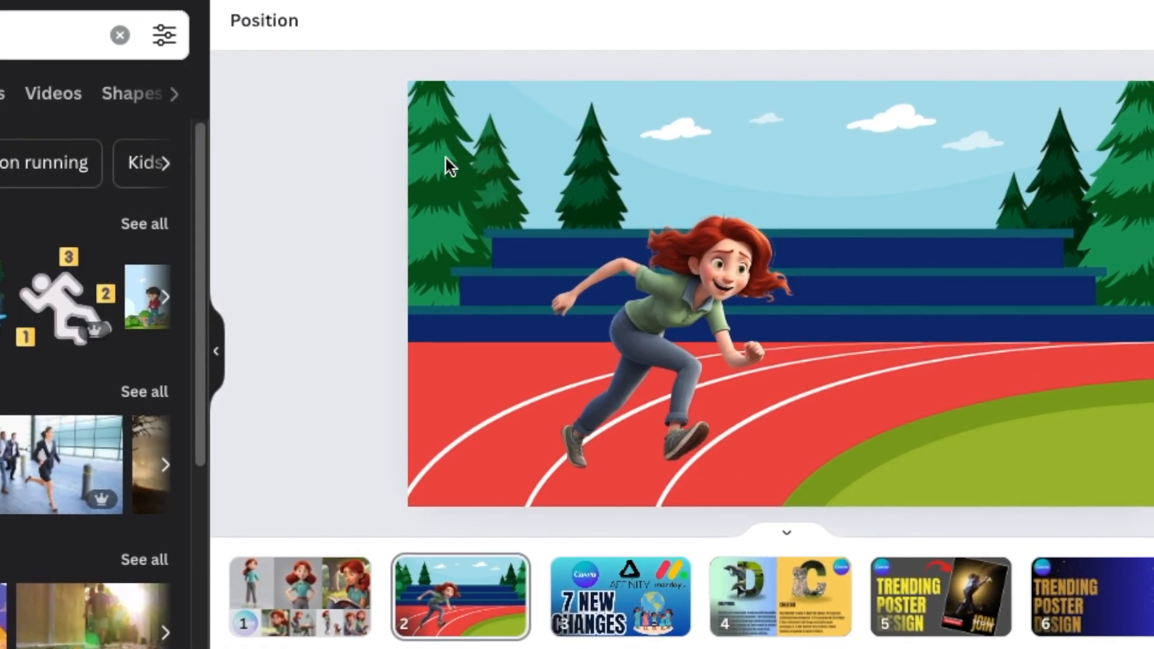
pyautogui.click(676, 361)
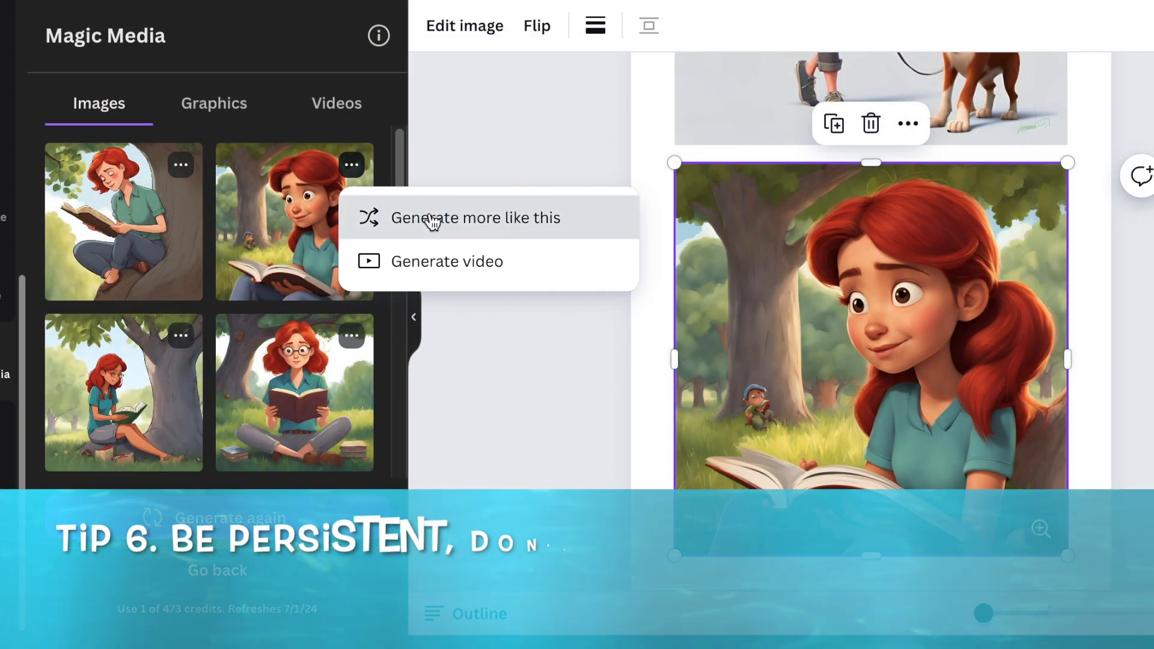
pyautogui.click(478, 218)
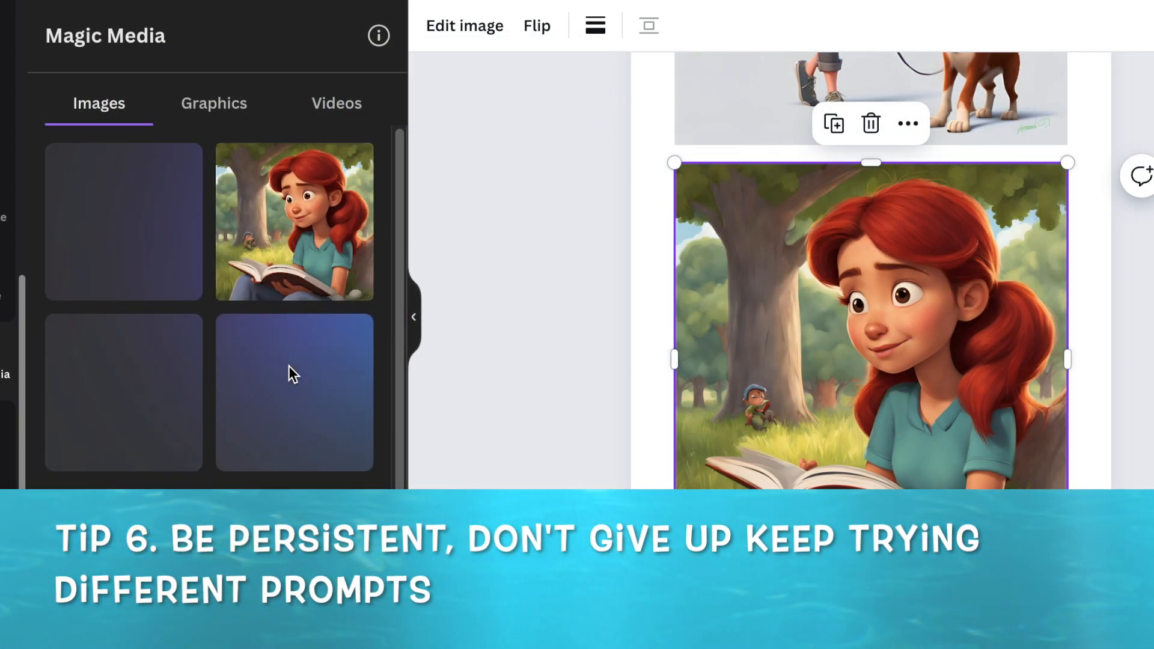